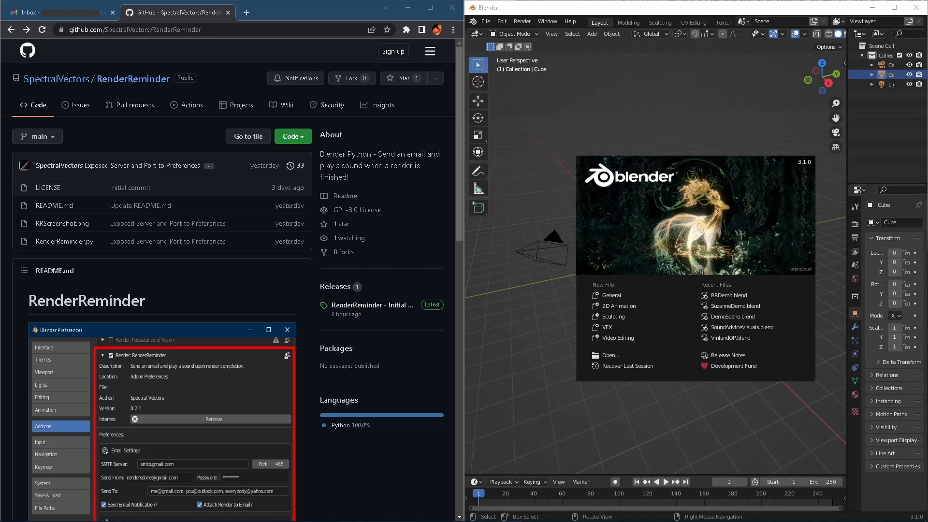
mouse_move(121, 308)
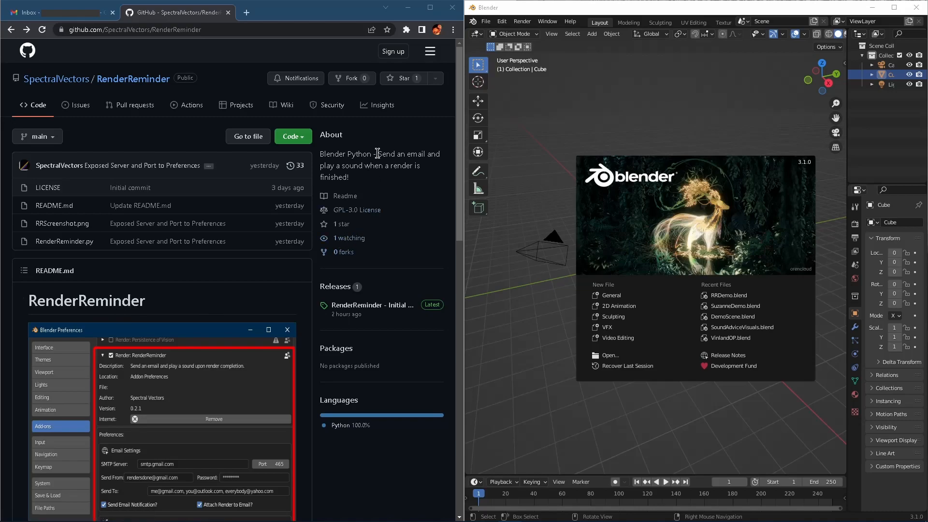
mouse_move(349, 188)
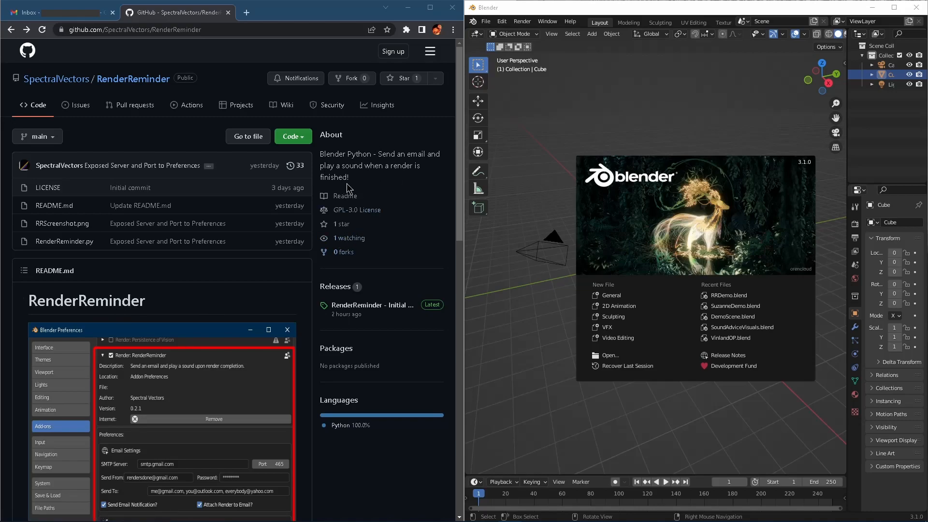
mouse_move(384, 206)
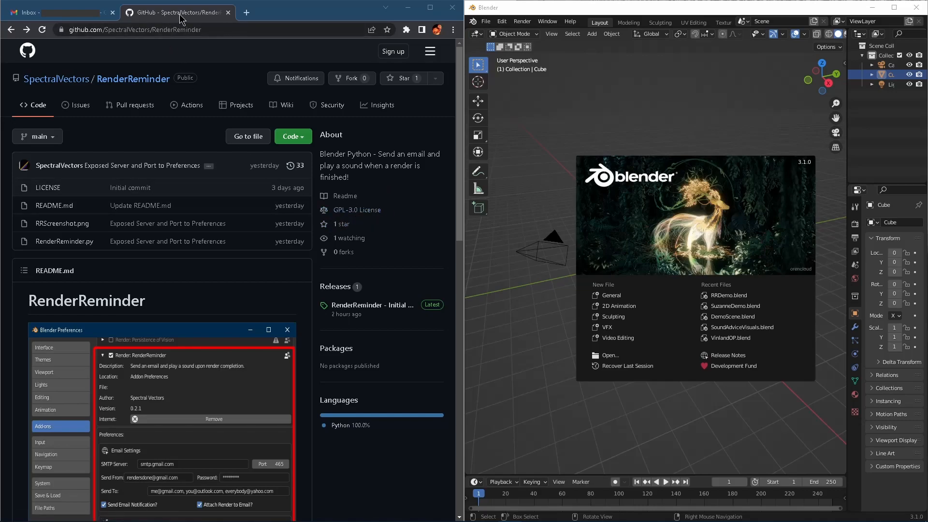
mouse_move(99, 98)
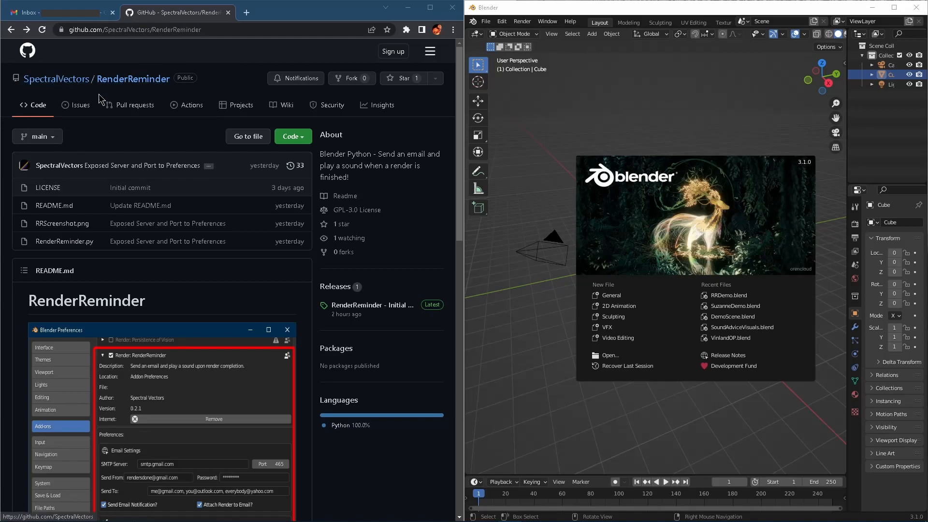
mouse_move(370, 305)
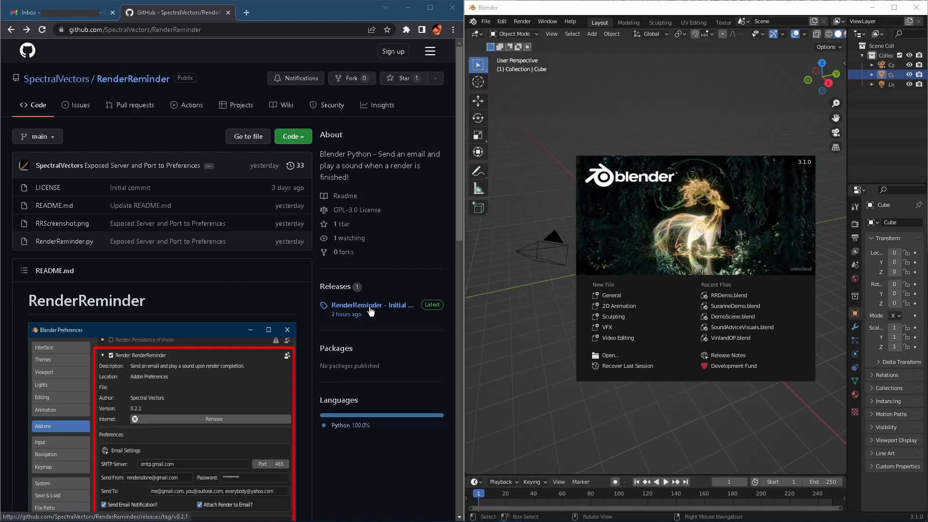
- Open the RenderReminder Initial Release page and download its RenderReminder.py asset
click(372, 305)
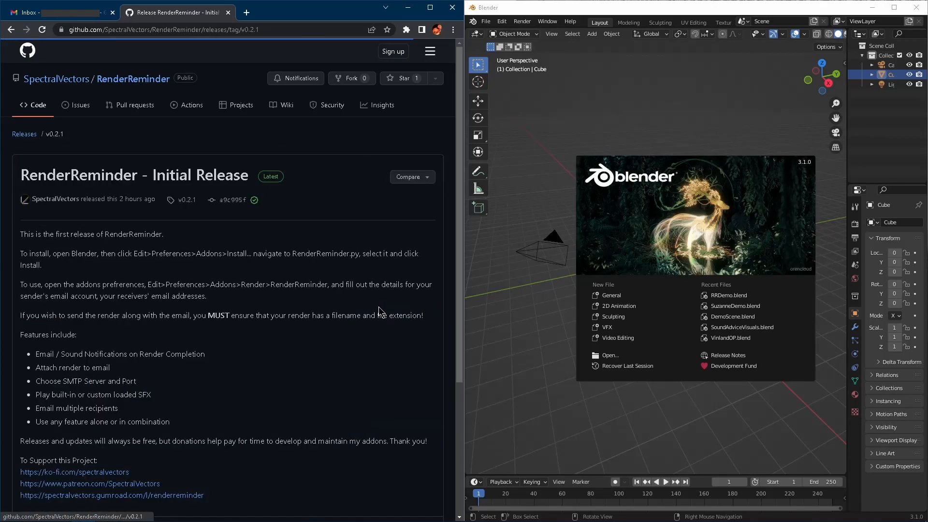
scroll(down, 3)
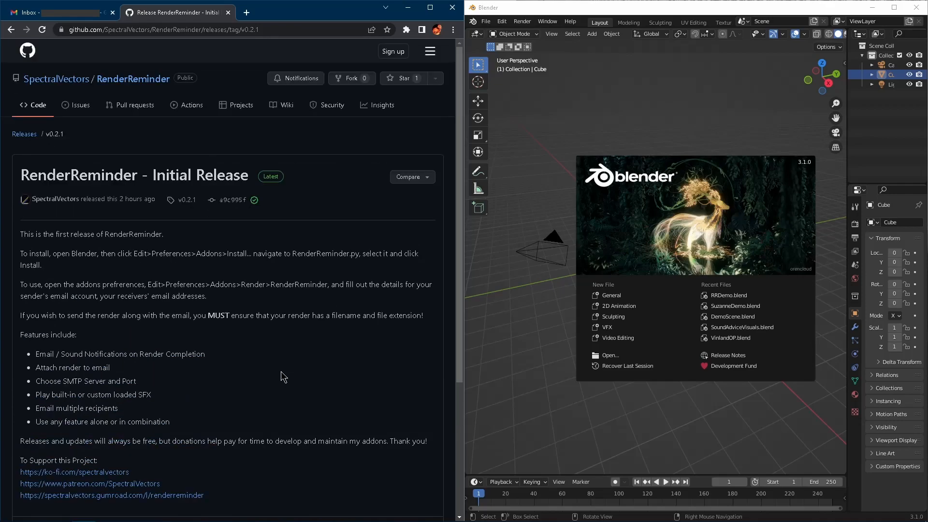
scroll(down, 3)
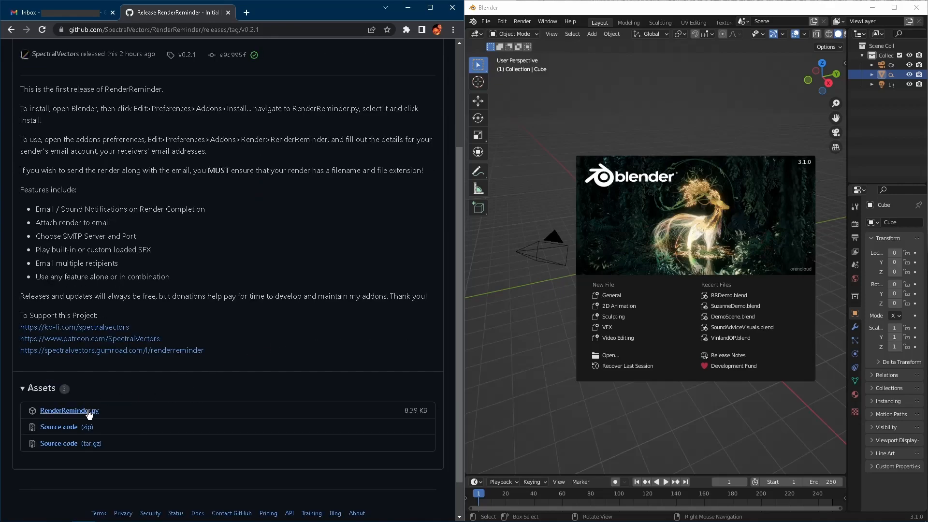
click(69, 411)
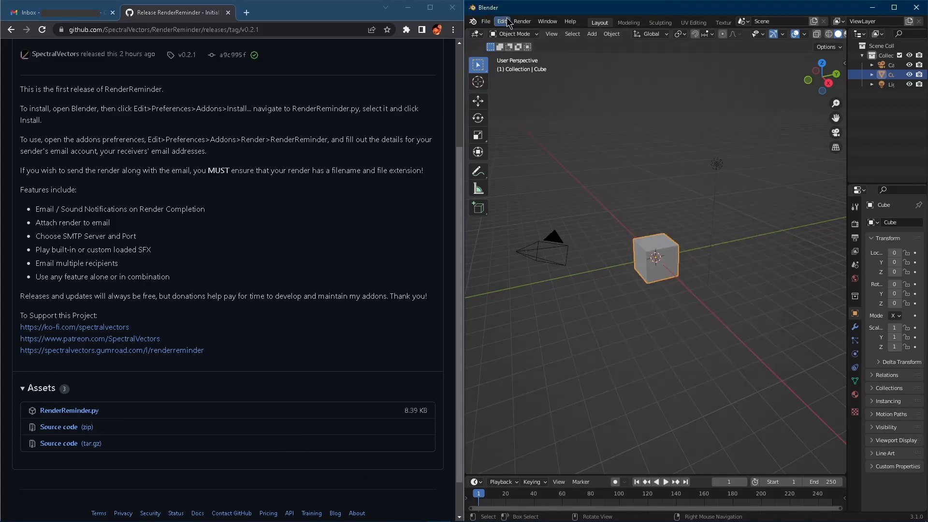
- Install RenderReminder.py from Downloads through Preferences > Add-ons > Install
click(501, 21)
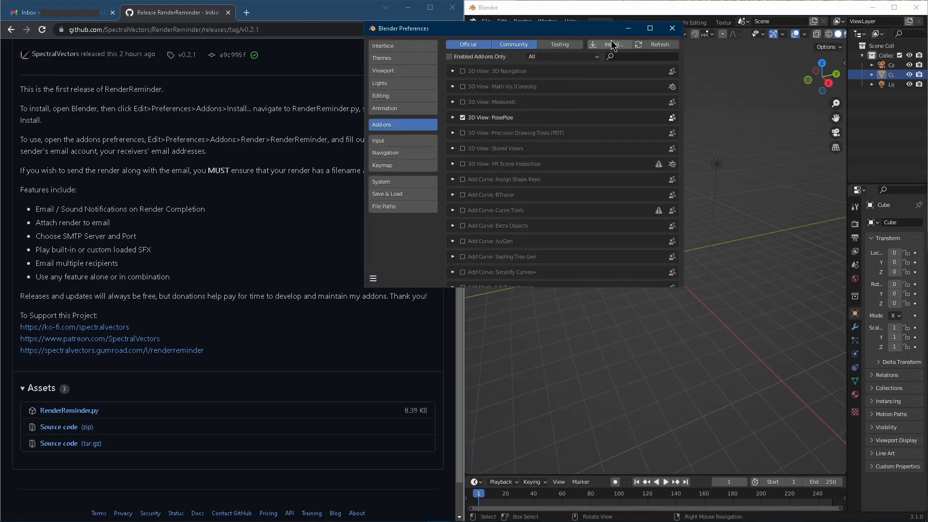
click(612, 44)
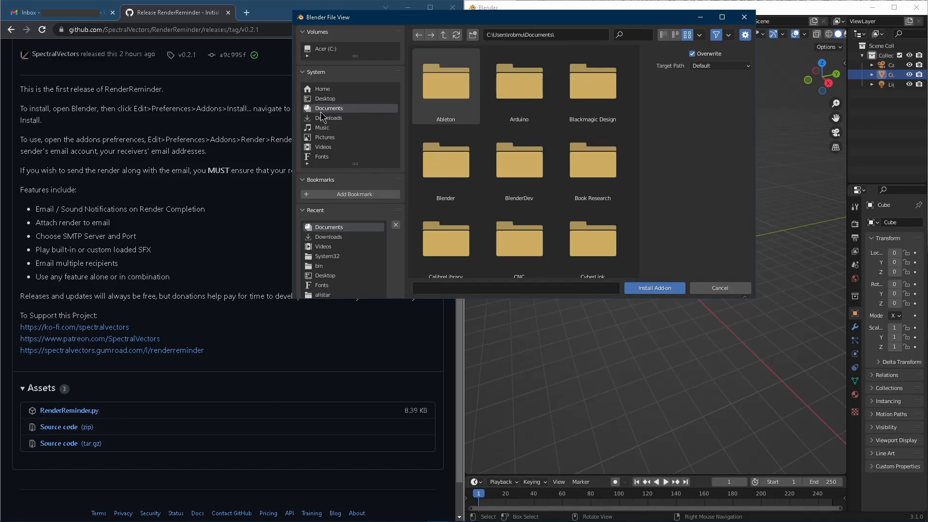
click(329, 117)
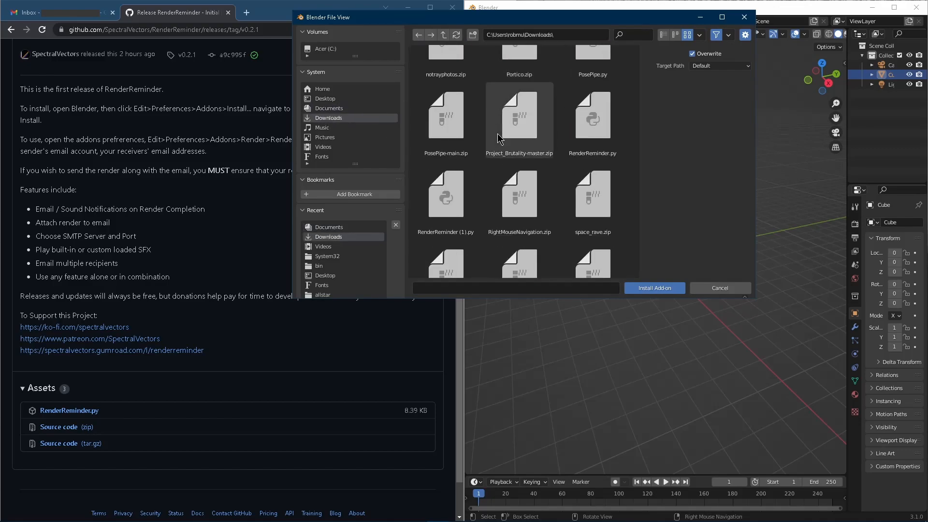
click(591, 118)
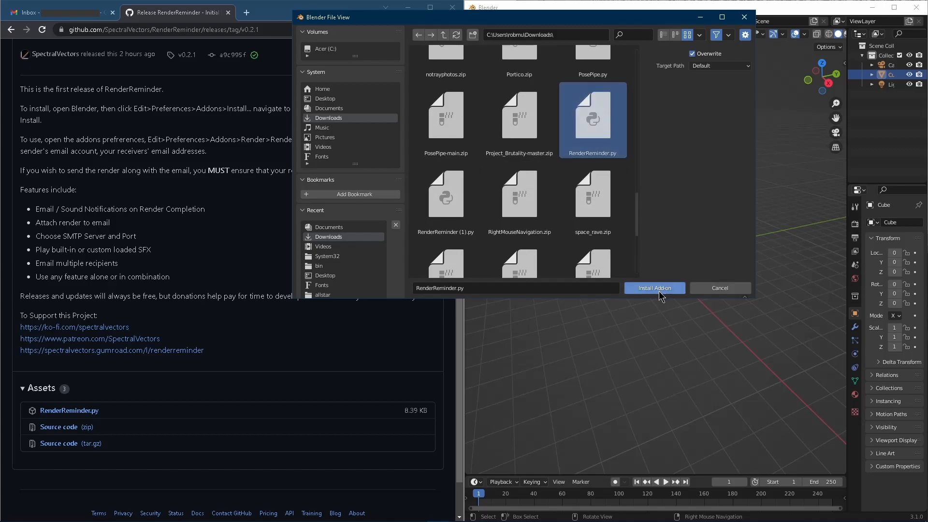
click(654, 288)
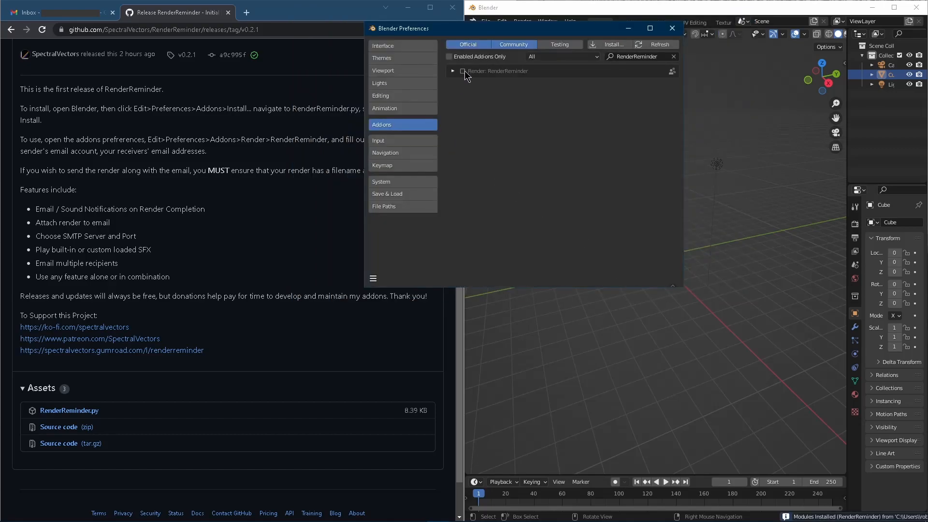
- Tick the Render: RenderReminder checkbox to enable the add-on
click(453, 71)
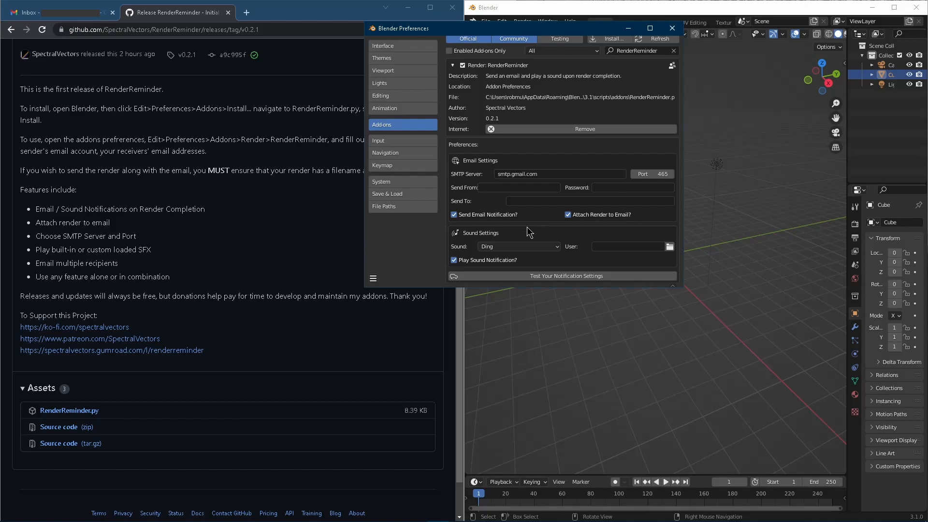
mouse_move(520, 229)
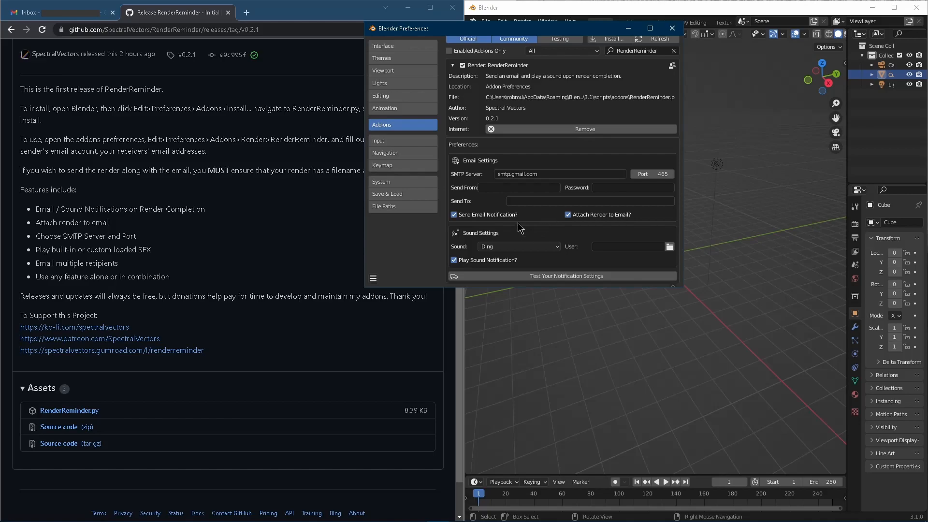
mouse_move(519, 240)
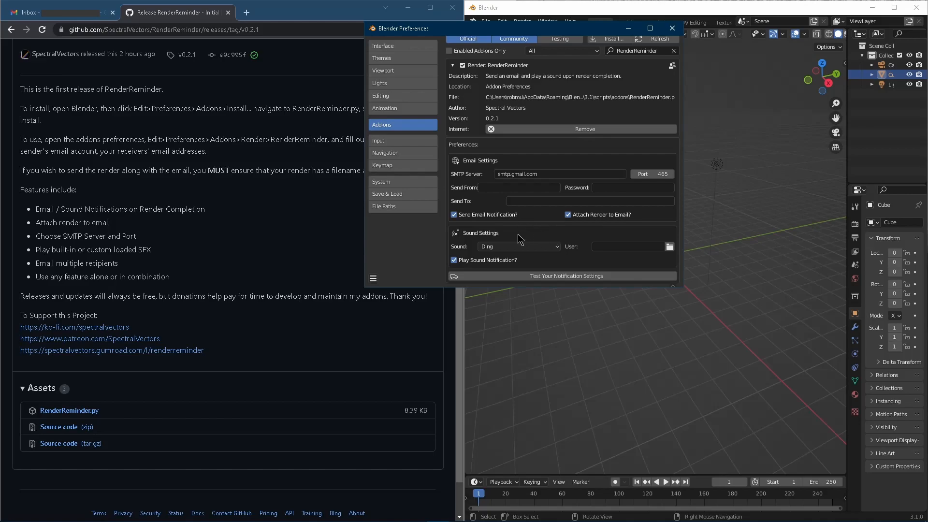
mouse_move(535, 234)
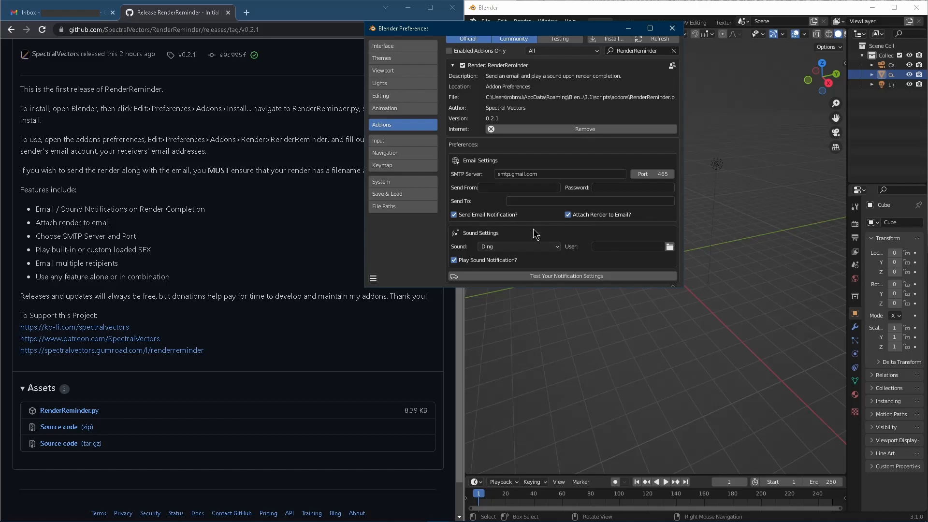
mouse_move(527, 217)
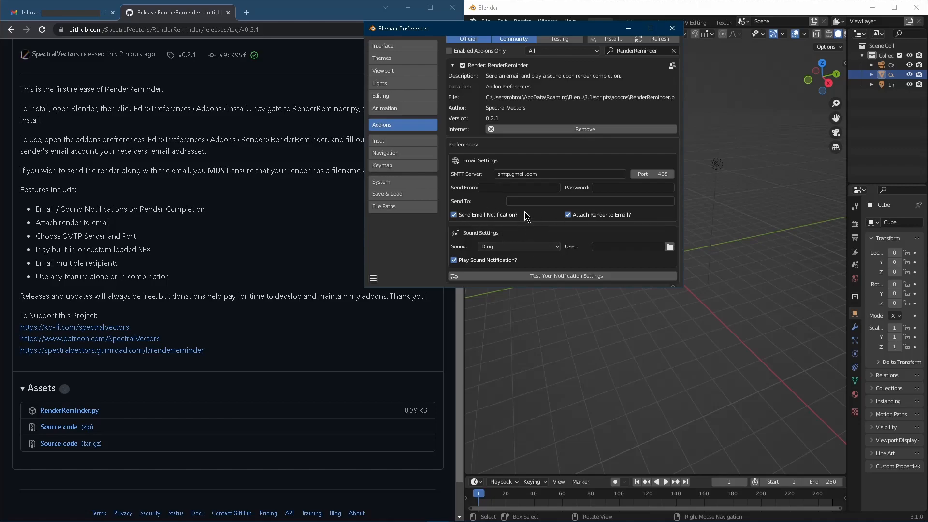
mouse_move(510, 262)
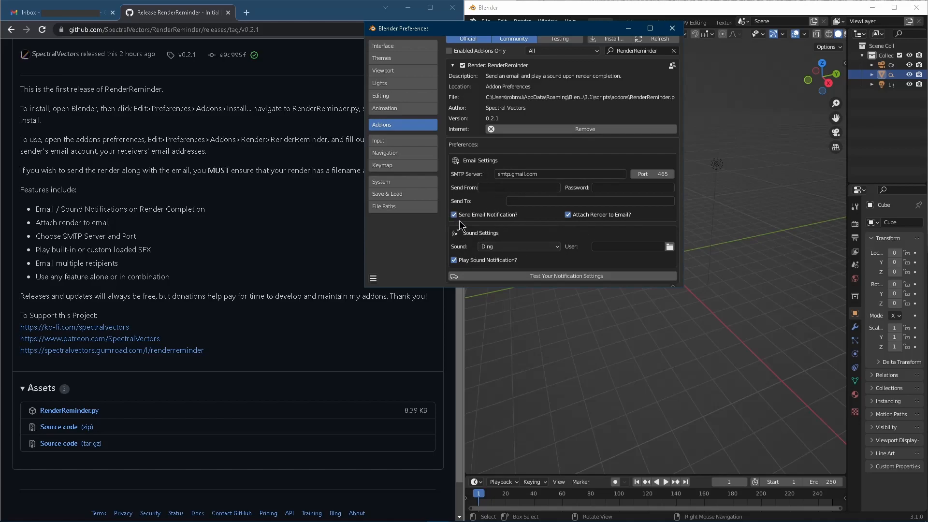
mouse_move(616, 211)
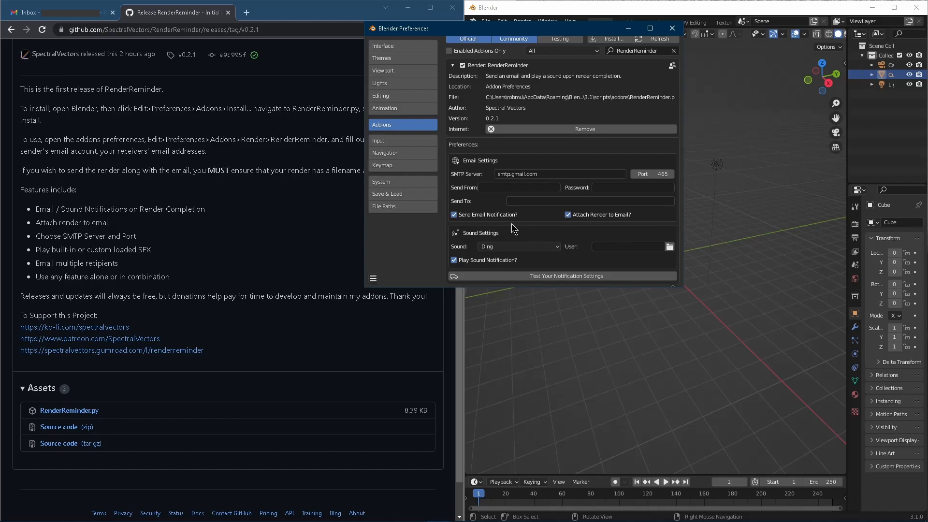
- Turn off email notification and render attachment, and set the notification sound to User
click(567, 214)
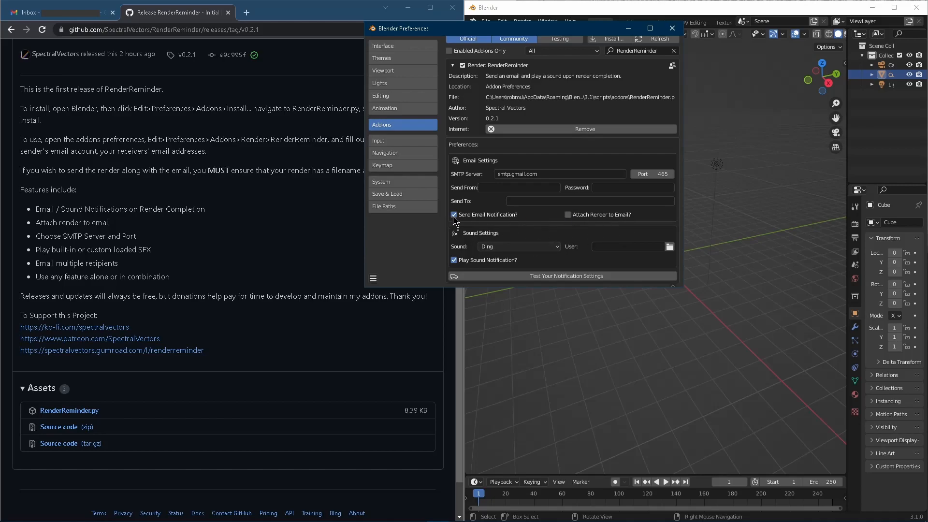
click(454, 214)
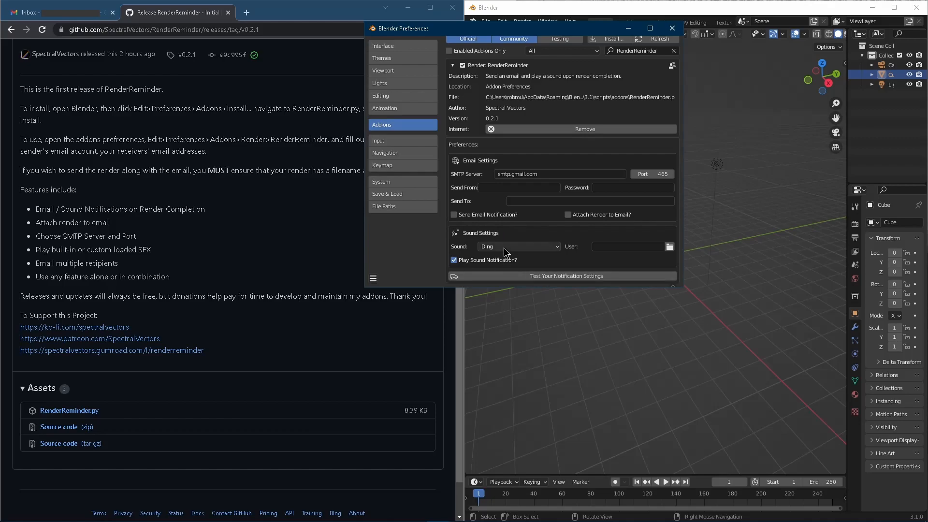
mouse_move(561, 265)
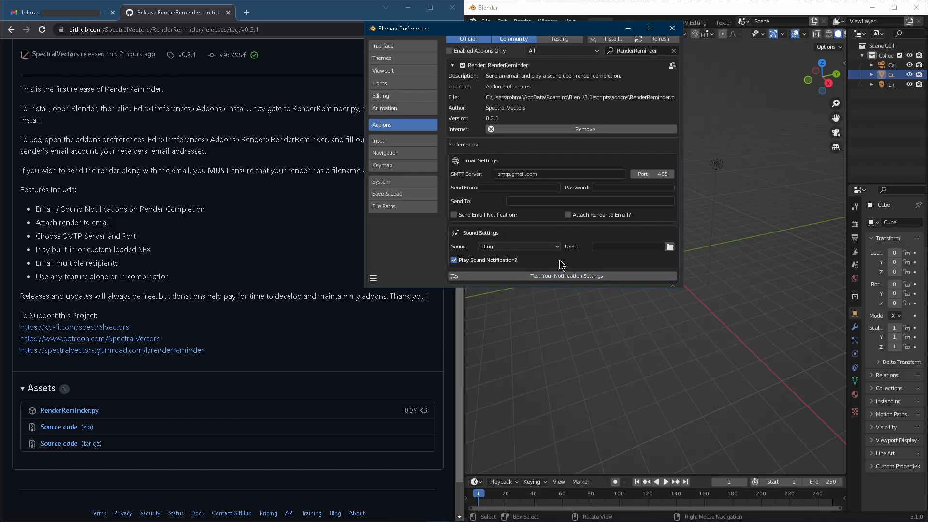
click(518, 247)
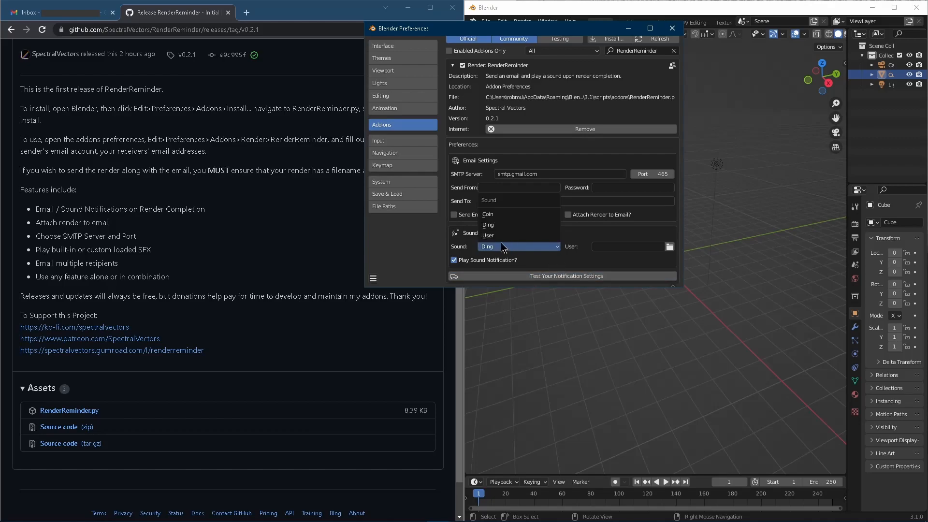
click(487, 213)
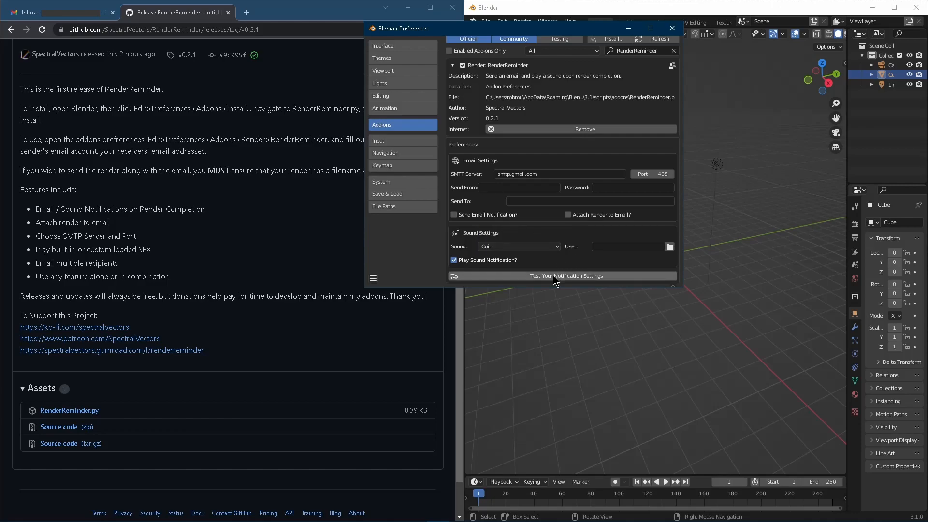
mouse_move(514, 248)
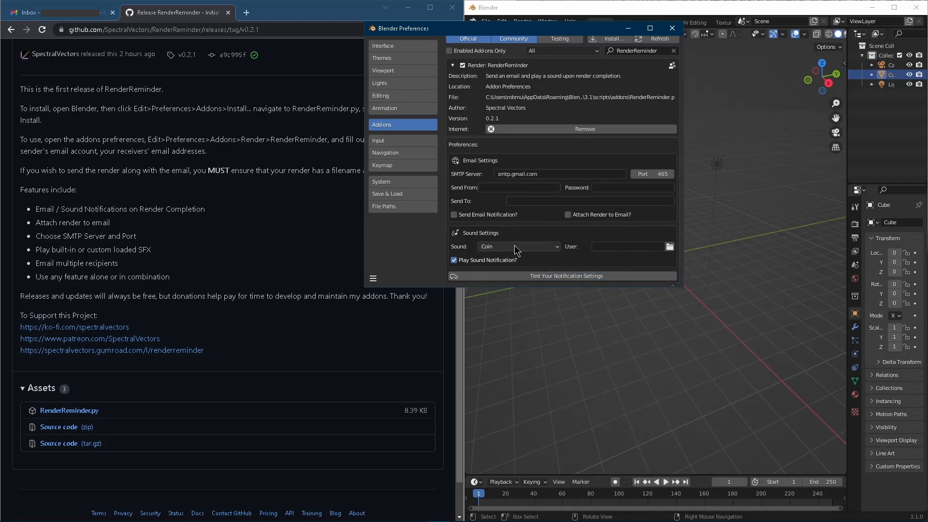
click(518, 246)
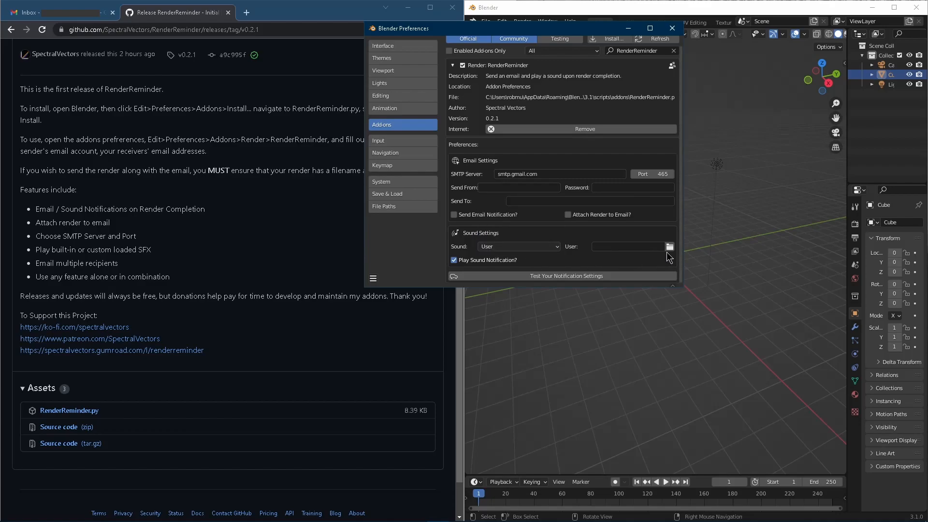
- Browse the Videos folder for bolter.mp3 as the custom notification sound
click(670, 246)
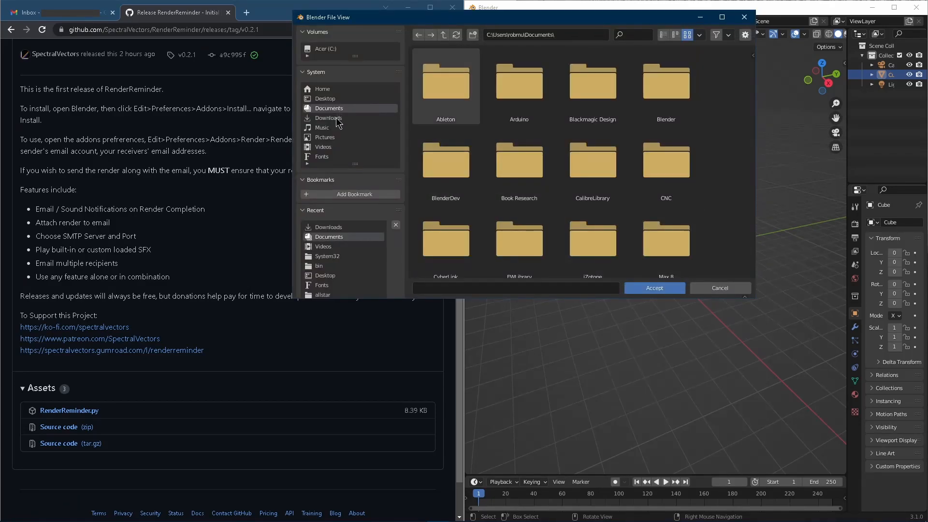
click(324, 147)
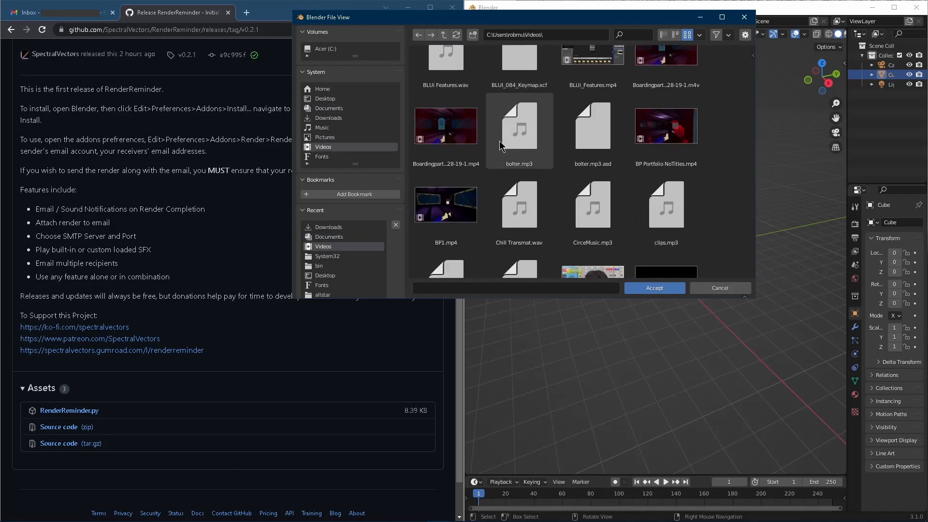
scroll(down, 3)
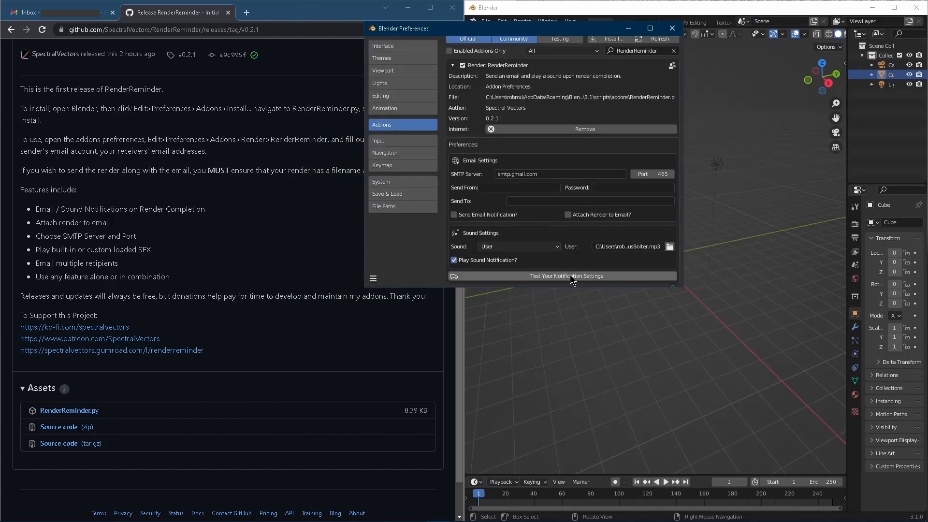
mouse_move(577, 256)
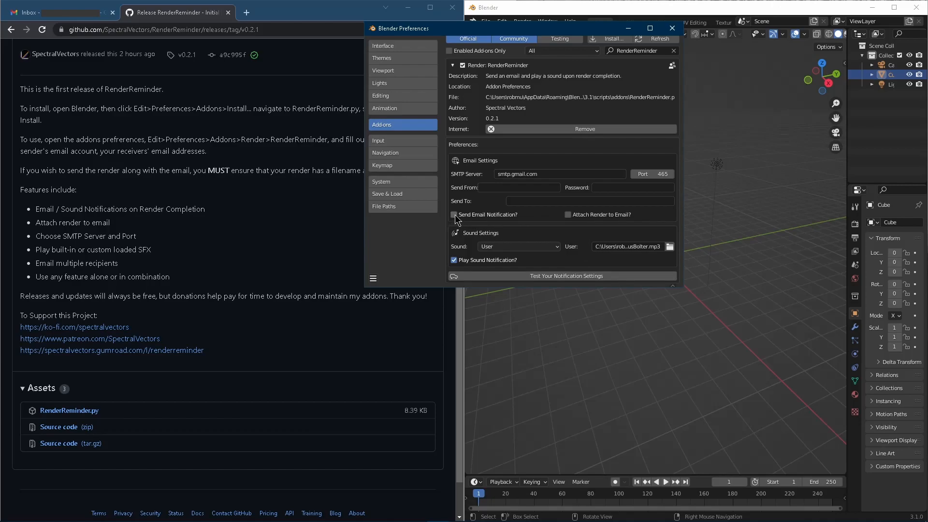
- Enable email notifications and choose Ding as the notification sound
click(454, 214)
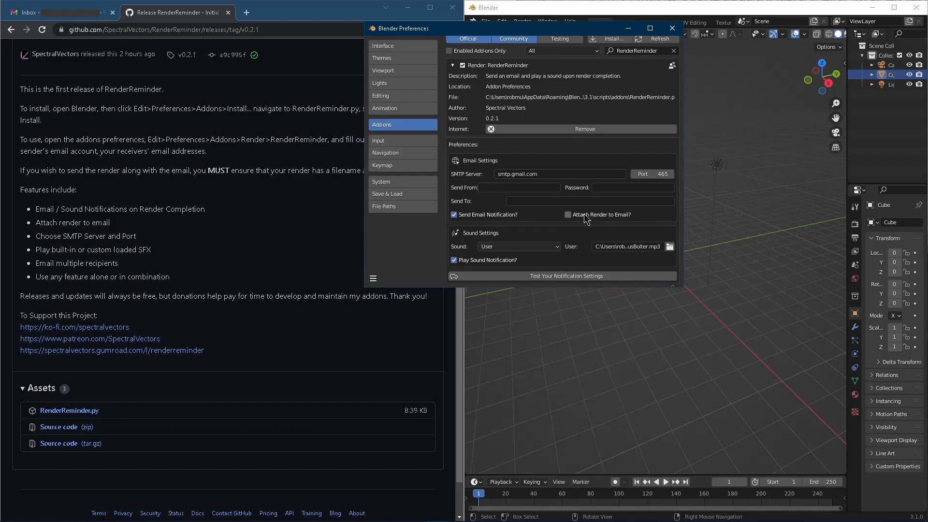
click(517, 246)
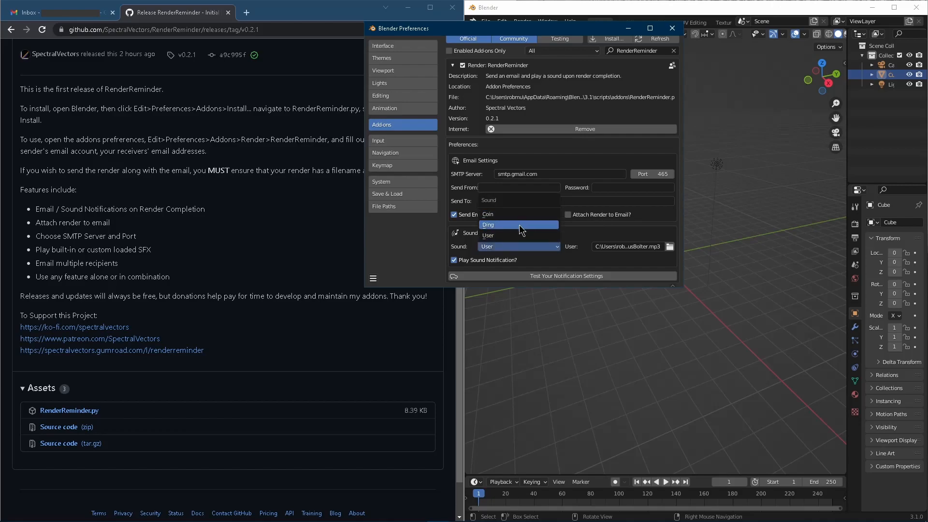
click(488, 224)
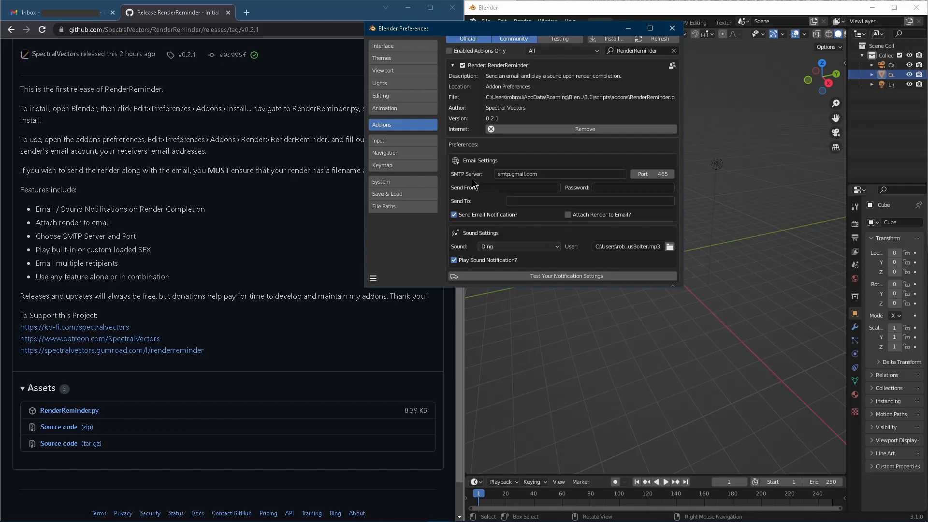
mouse_move(536, 187)
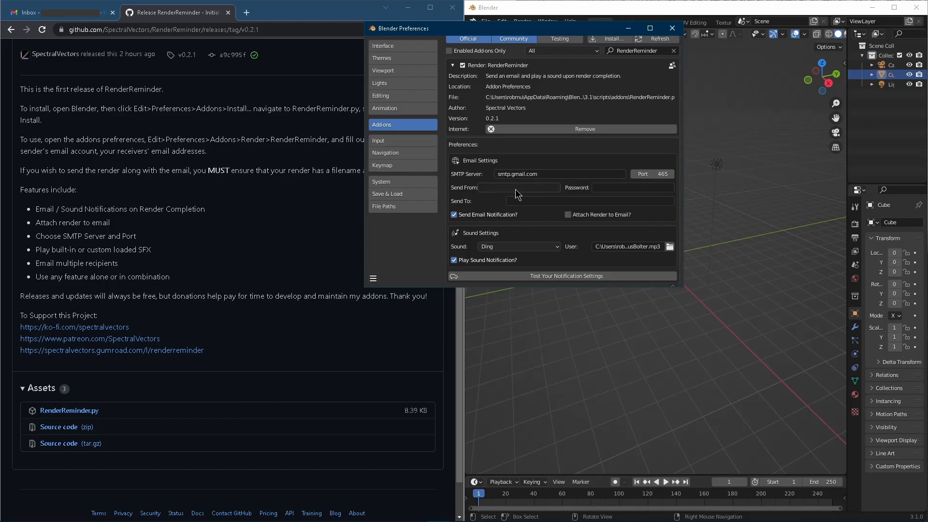
- Check Google's less secure app access and the README's Limitations section
click(519, 187)
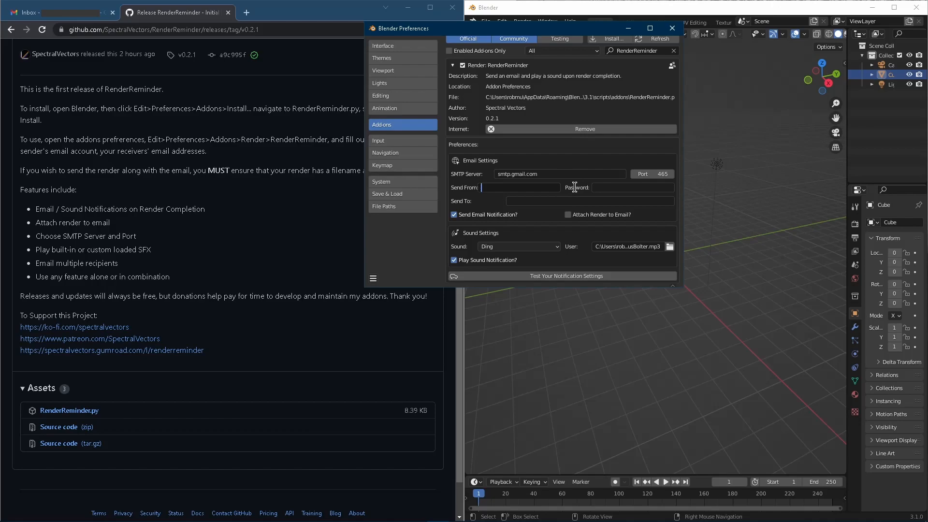
mouse_move(572, 174)
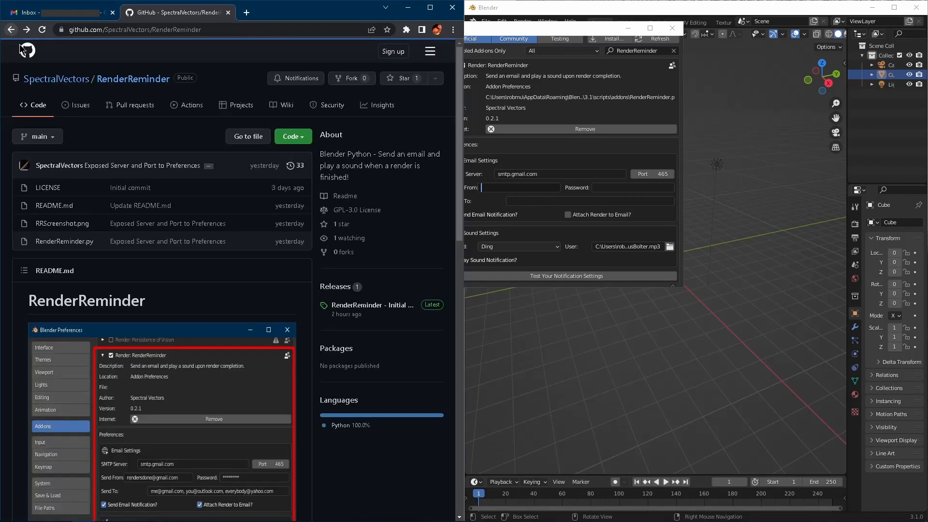
scroll(down, 3)
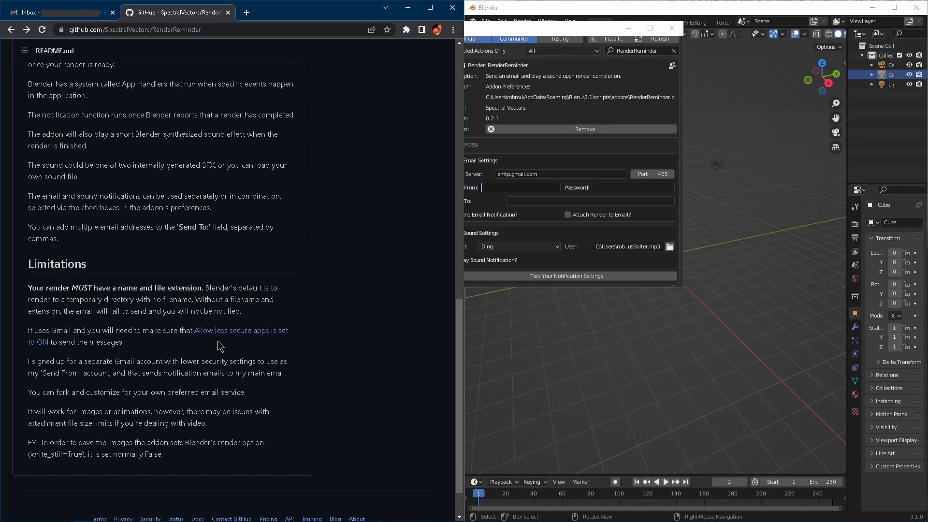
mouse_move(240, 337)
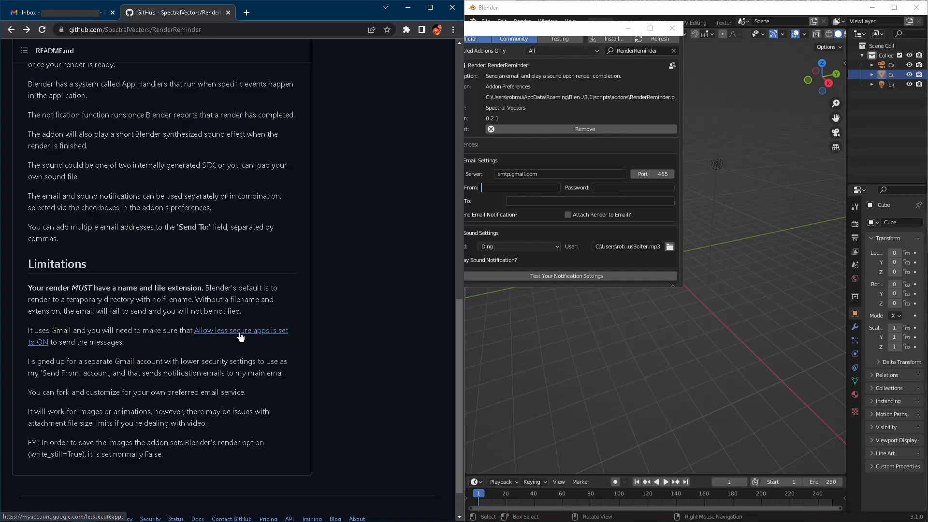
mouse_move(240, 336)
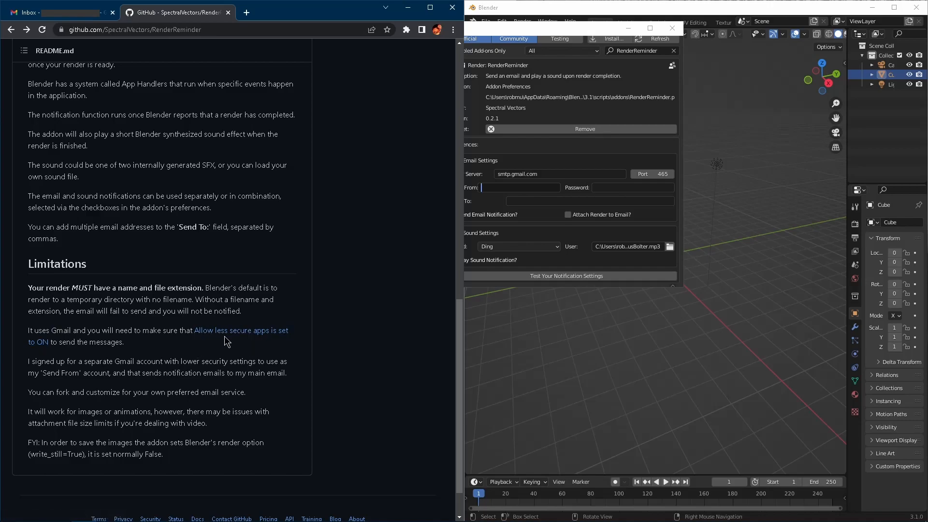
mouse_move(227, 336)
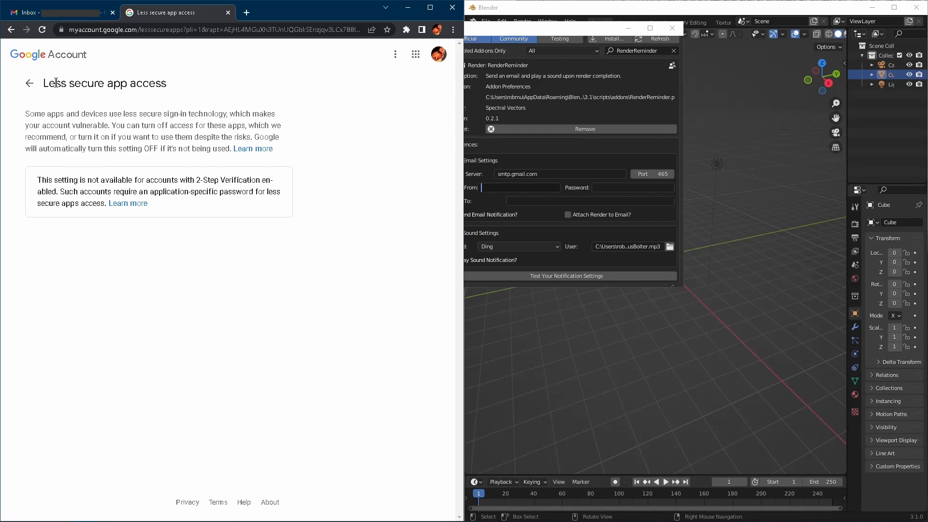
mouse_move(12, 29)
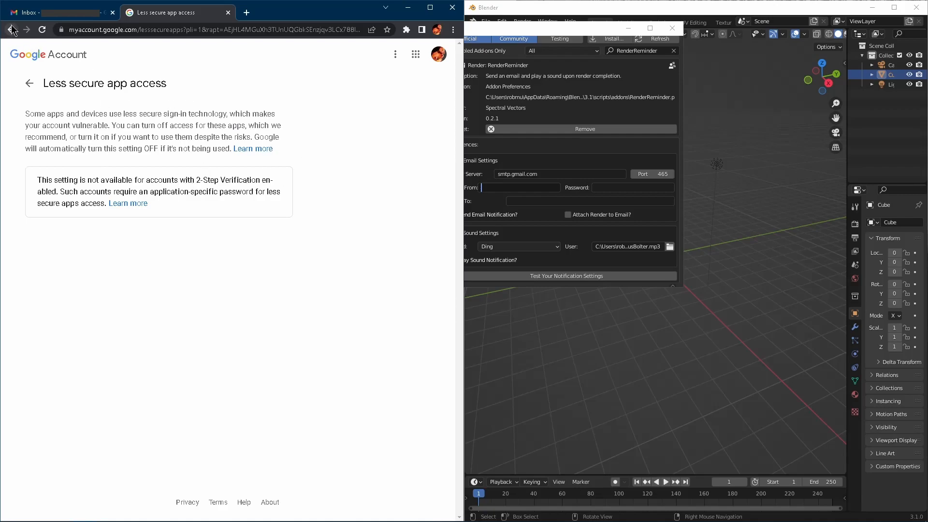
mouse_move(11, 29)
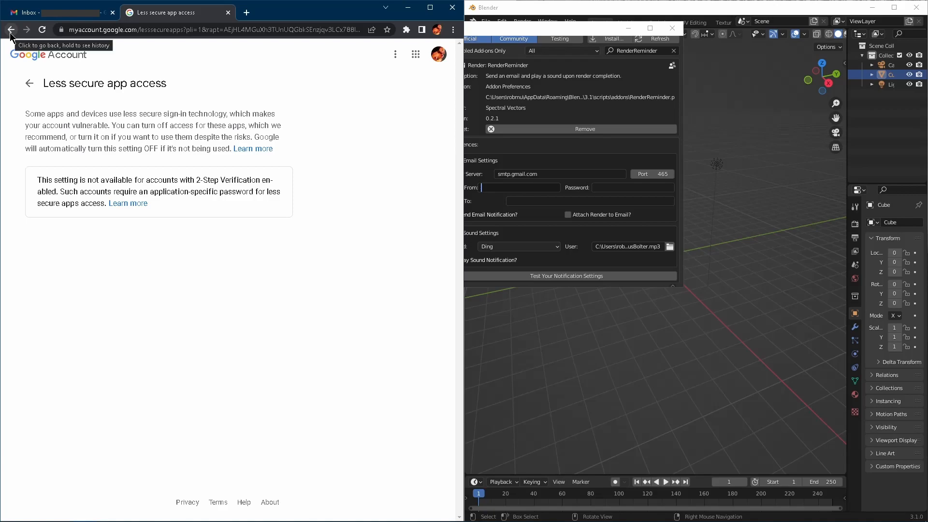
mouse_move(214, 205)
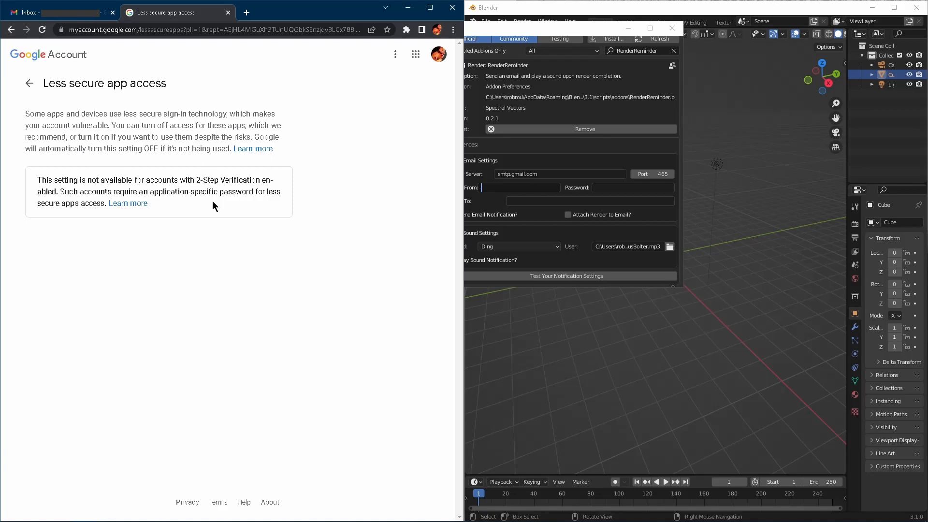
mouse_move(160, 161)
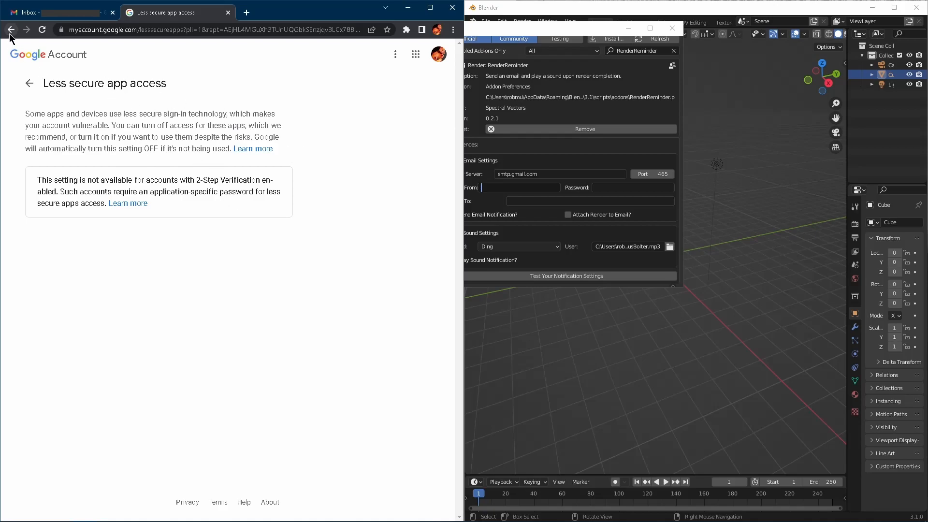
click(11, 29)
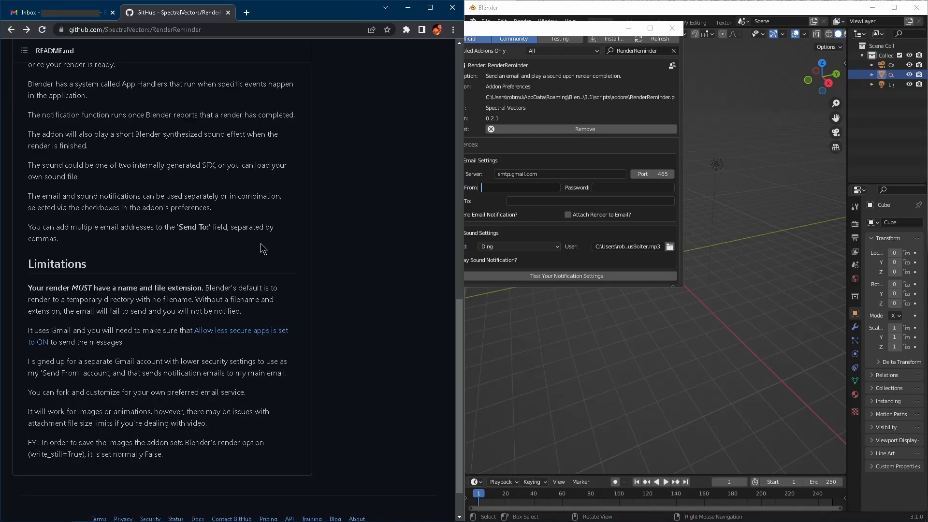
mouse_move(272, 230)
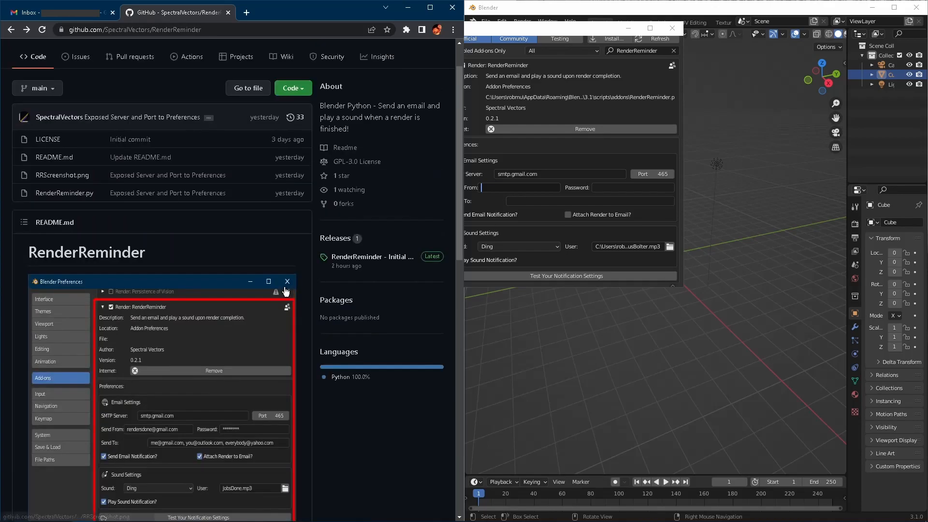
scroll(down, 3)
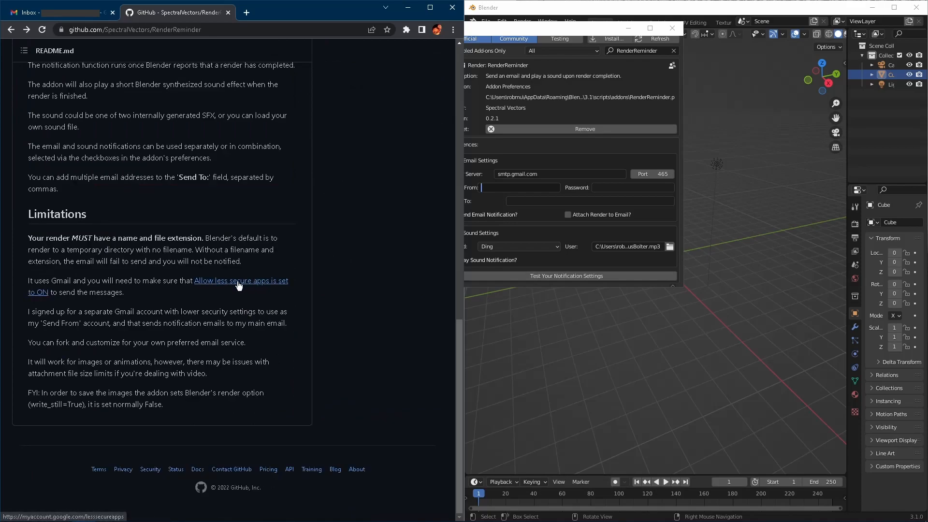
mouse_move(530, 50)
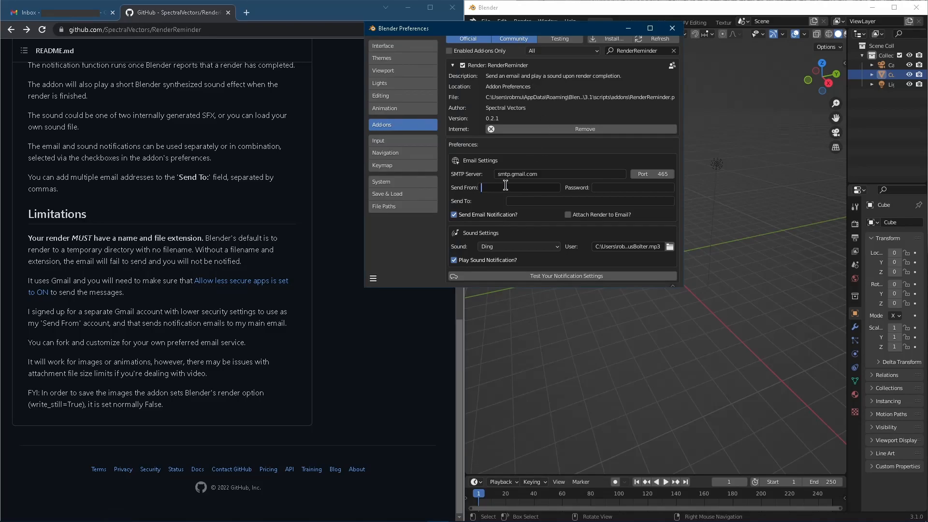
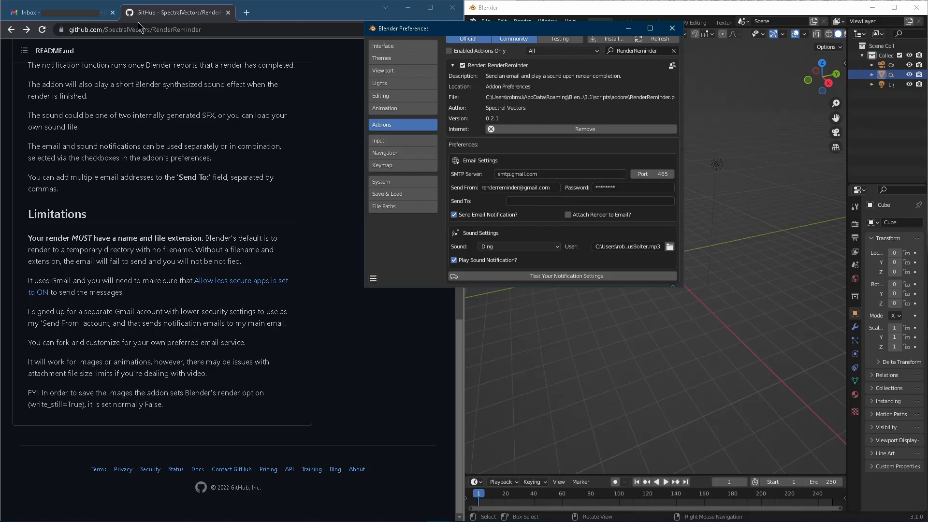
click(59, 11)
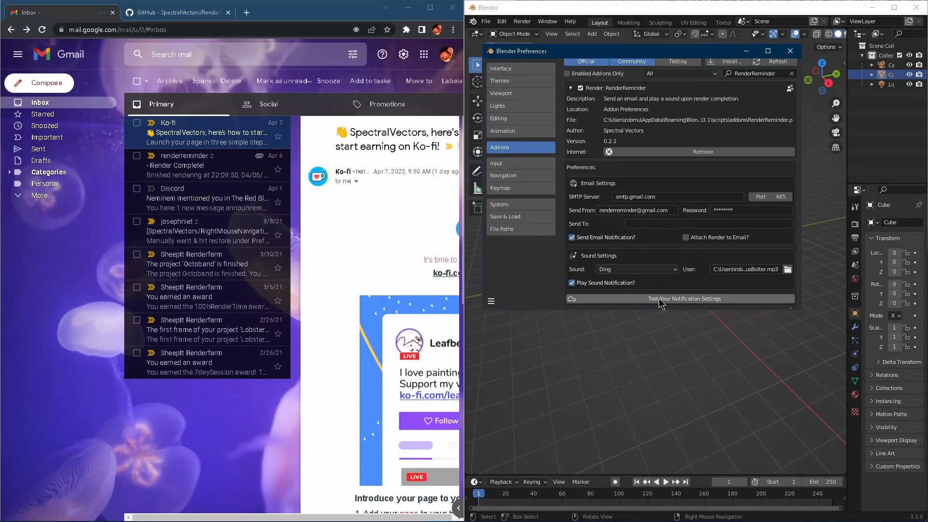
click(679, 299)
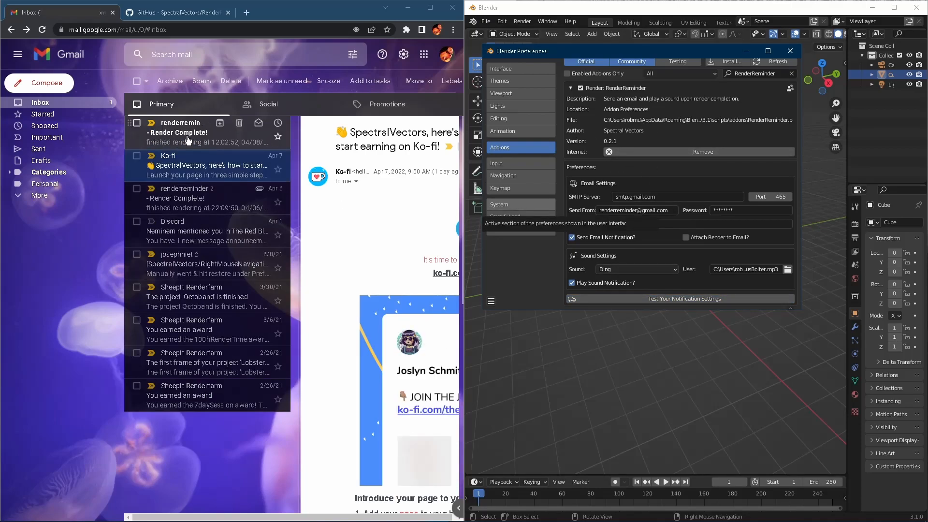
click(201, 132)
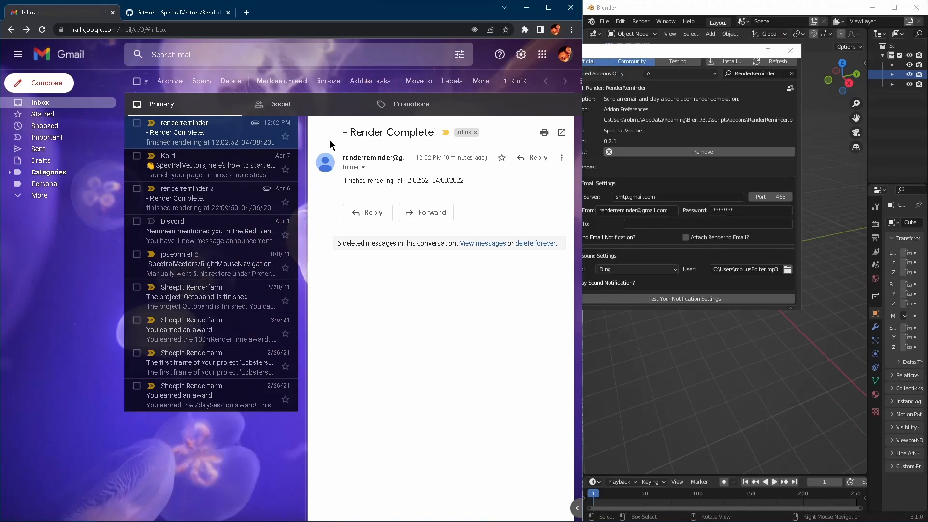
mouse_move(339, 137)
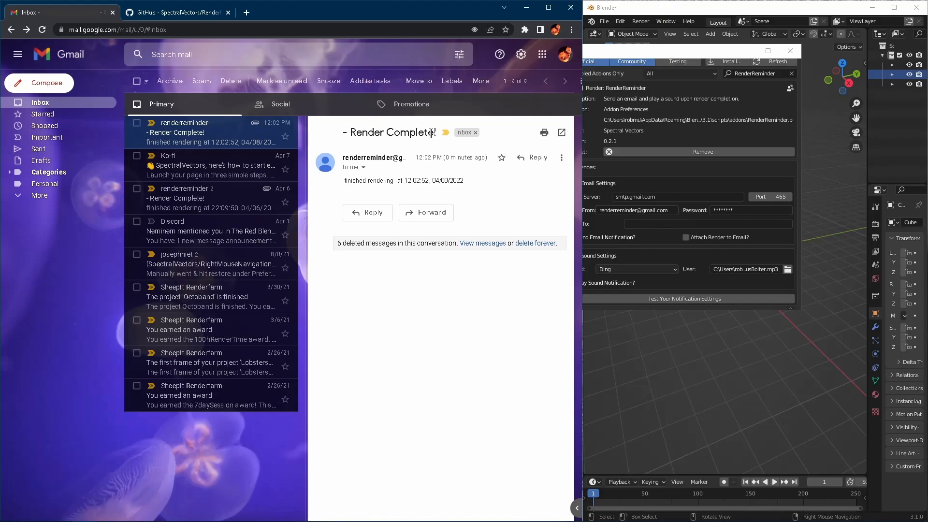
mouse_move(320, 191)
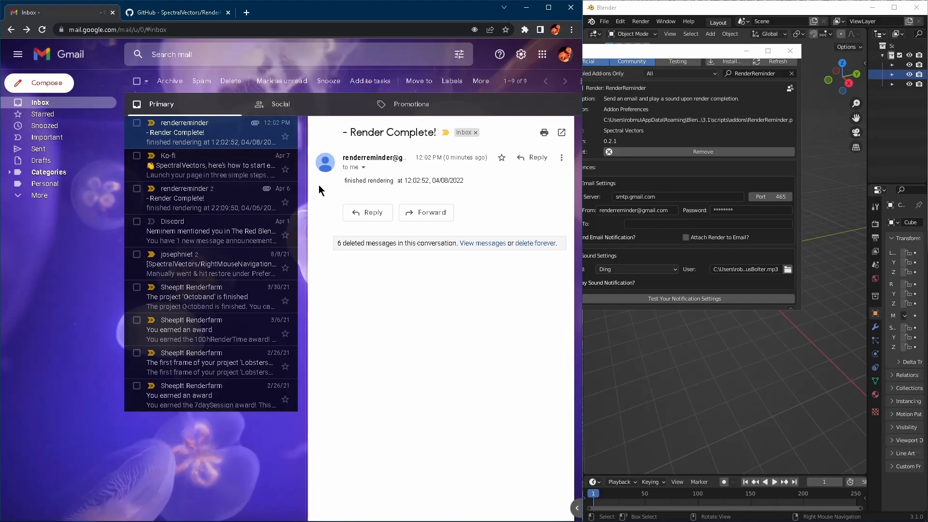
mouse_move(342, 187)
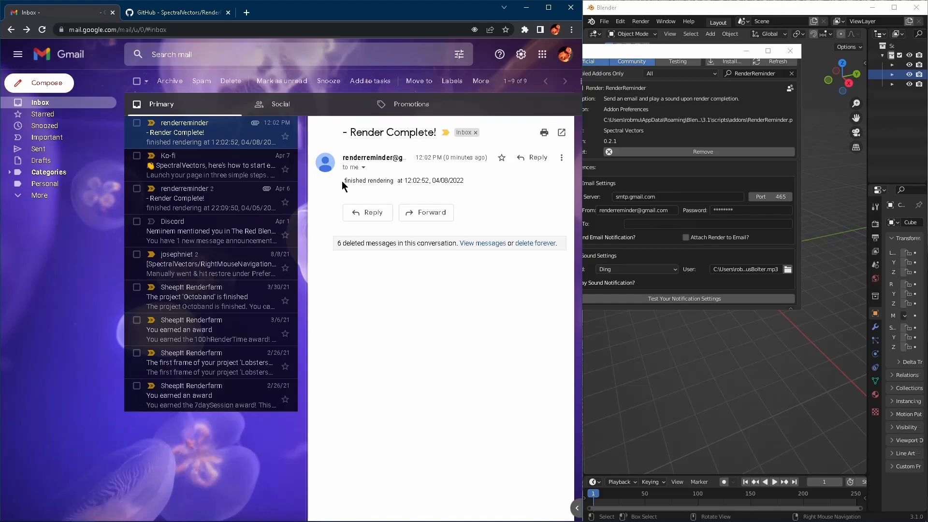
mouse_move(392, 172)
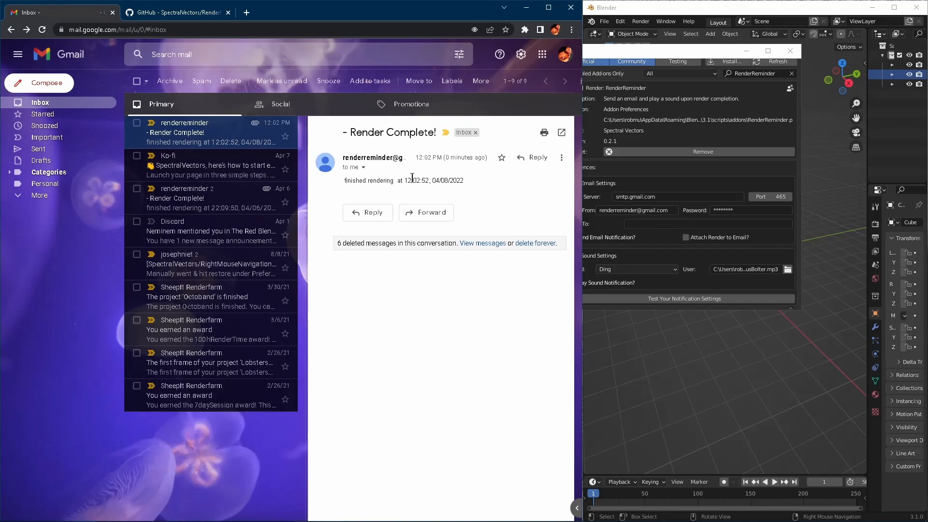
mouse_move(456, 191)
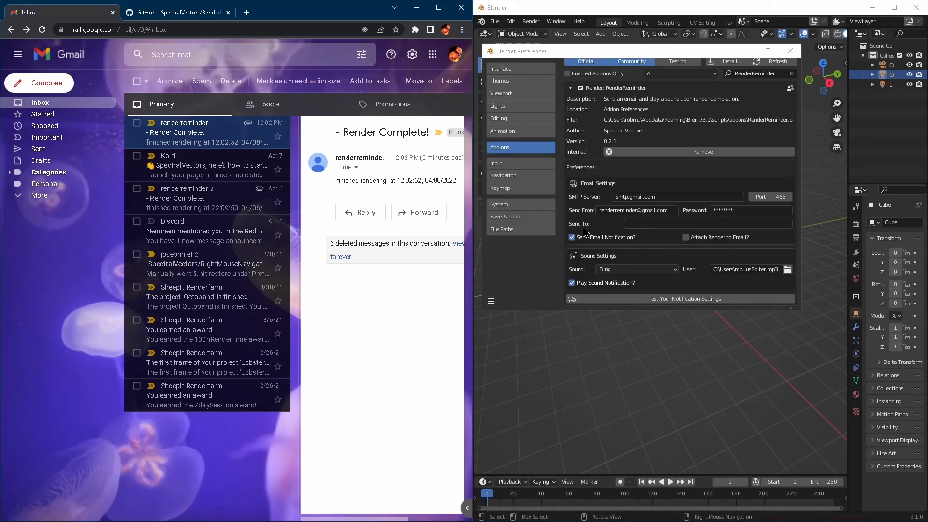
- Enable Attach Render to Email, and give the cube blue emission at strength 2
click(685, 237)
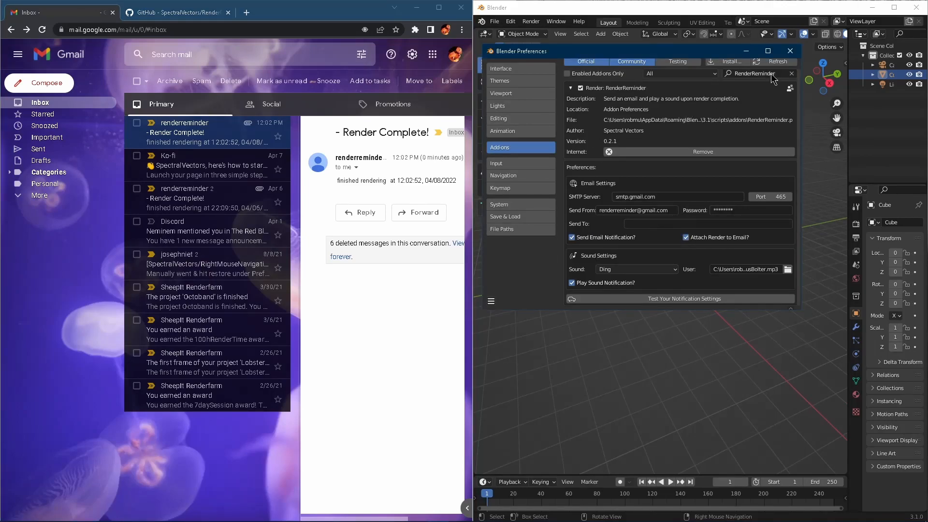
click(789, 51)
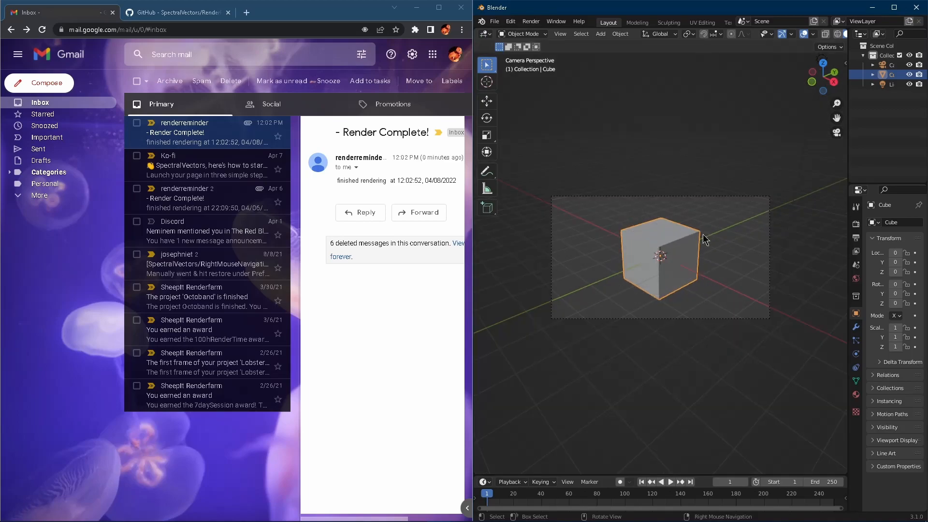
click(856, 395)
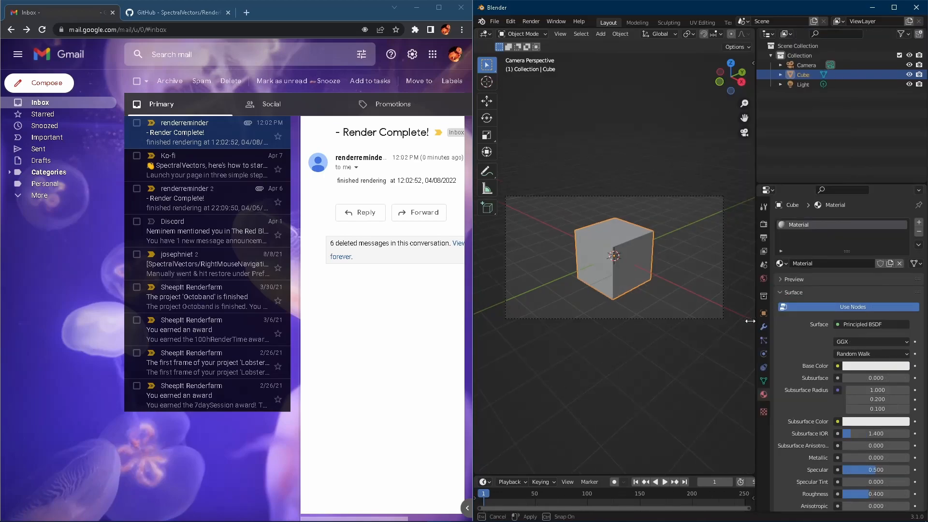
scroll(down, 3)
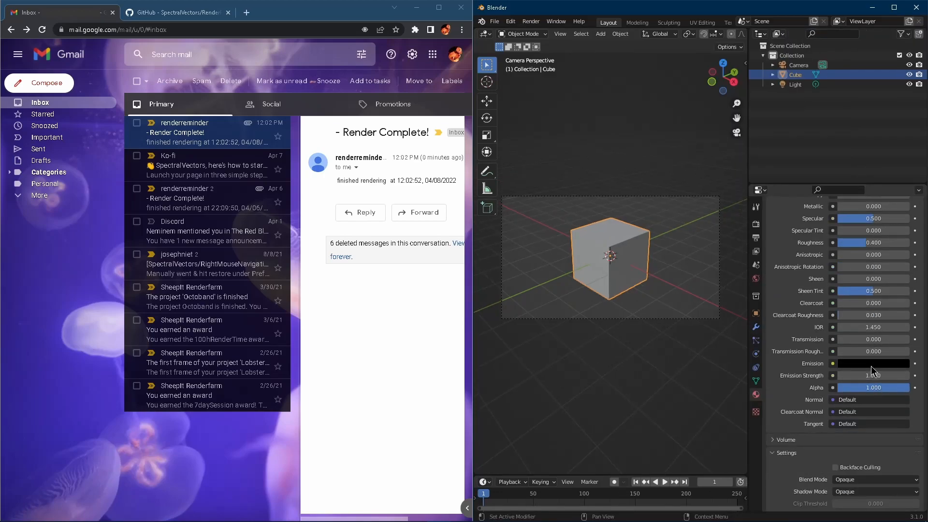
click(873, 363)
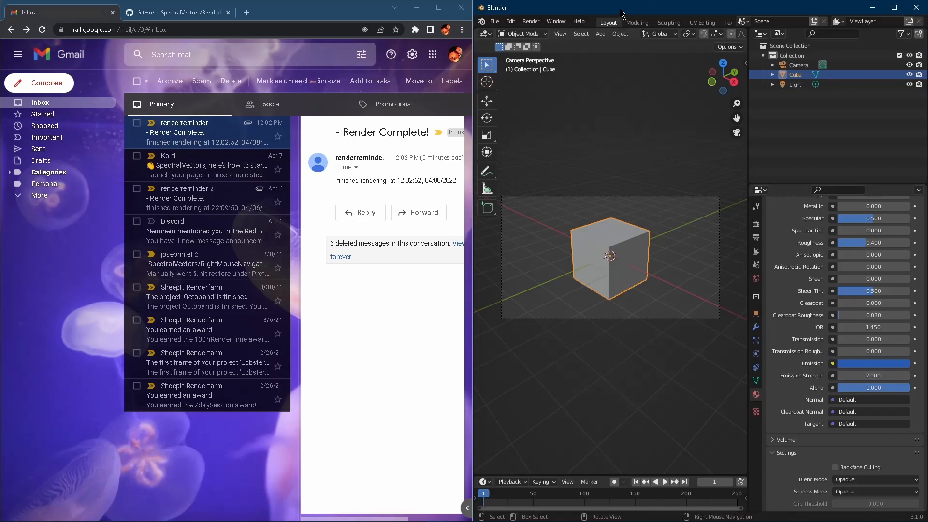
mouse_move(640, 155)
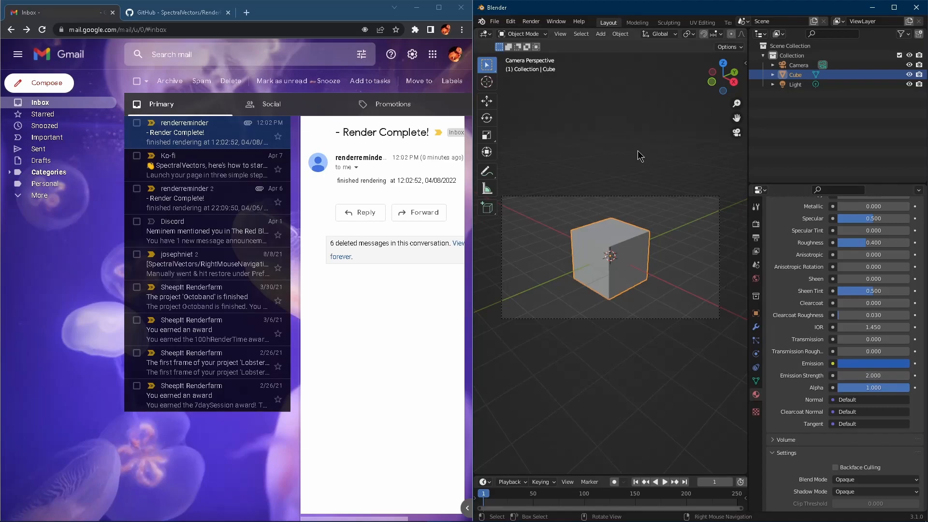
click(493, 34)
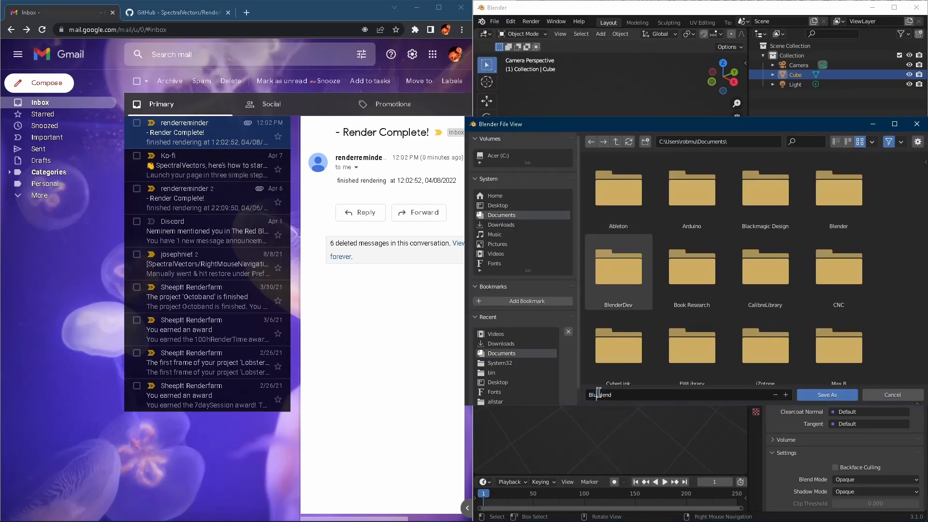
- Save as BlueGlow.blend, render the current frame, and close the render window
click(826, 395)
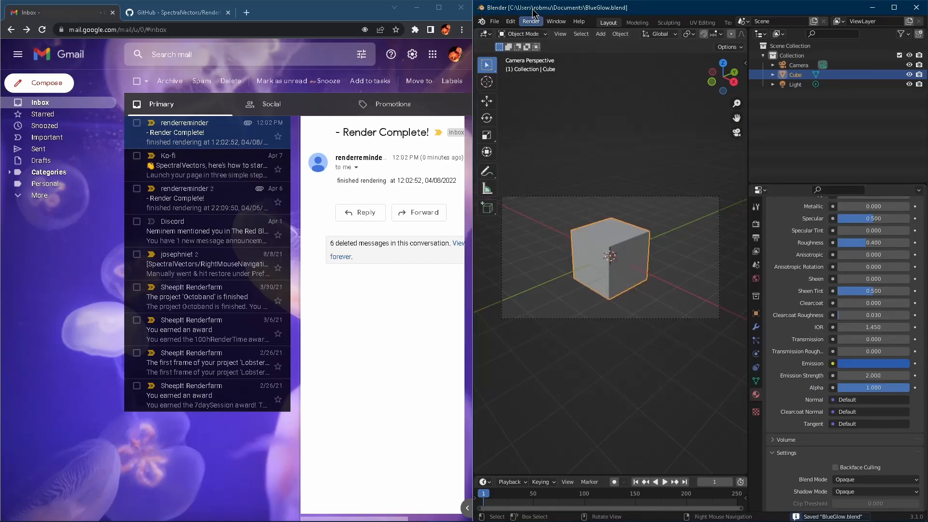
click(530, 22)
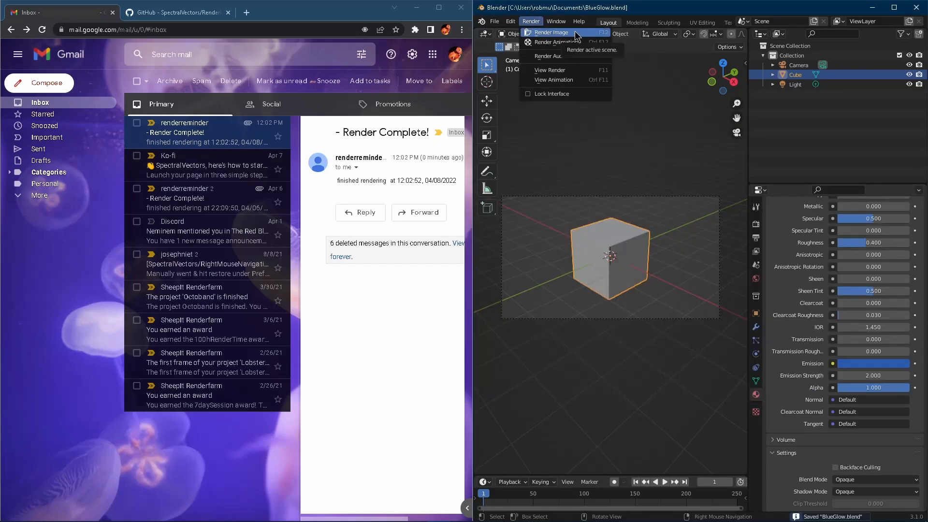
click(550, 32)
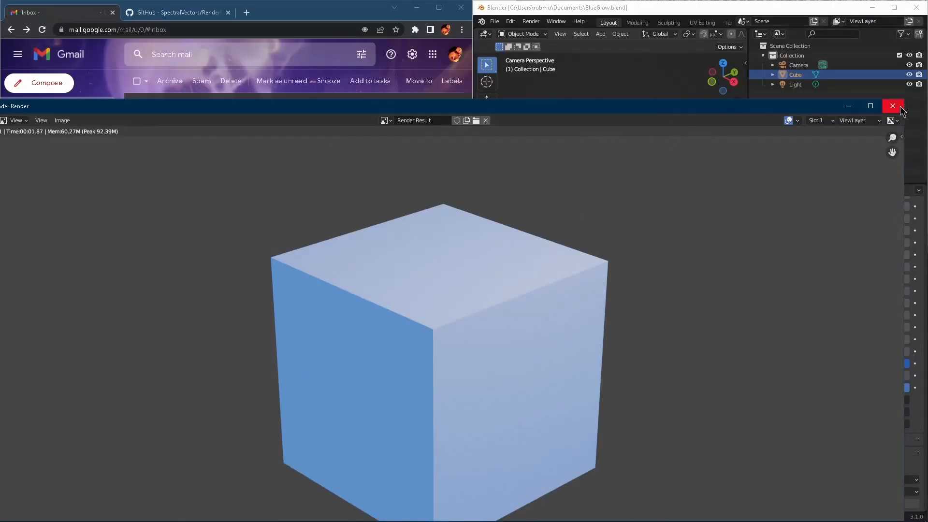
click(893, 105)
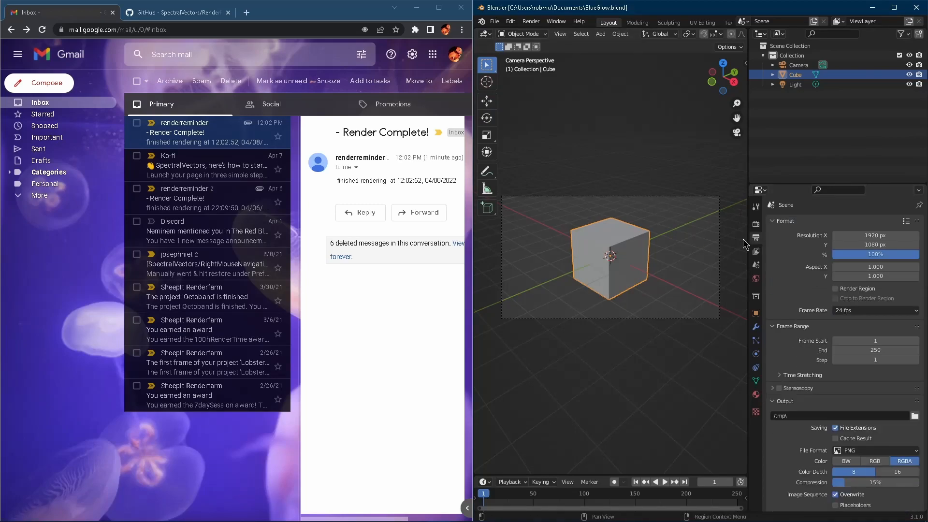
- Append glowcube to the /tmp\ output path field in Output Properties
click(805, 416)
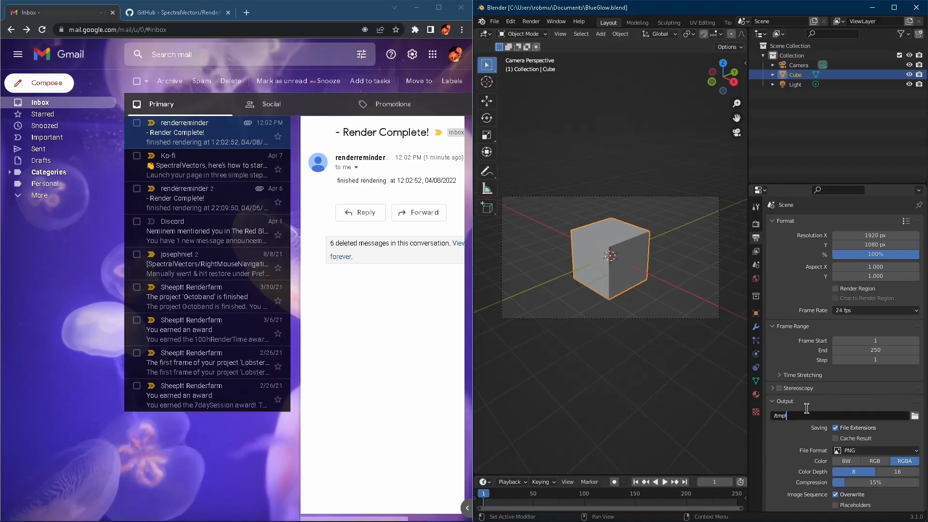
text(glowcube.png)
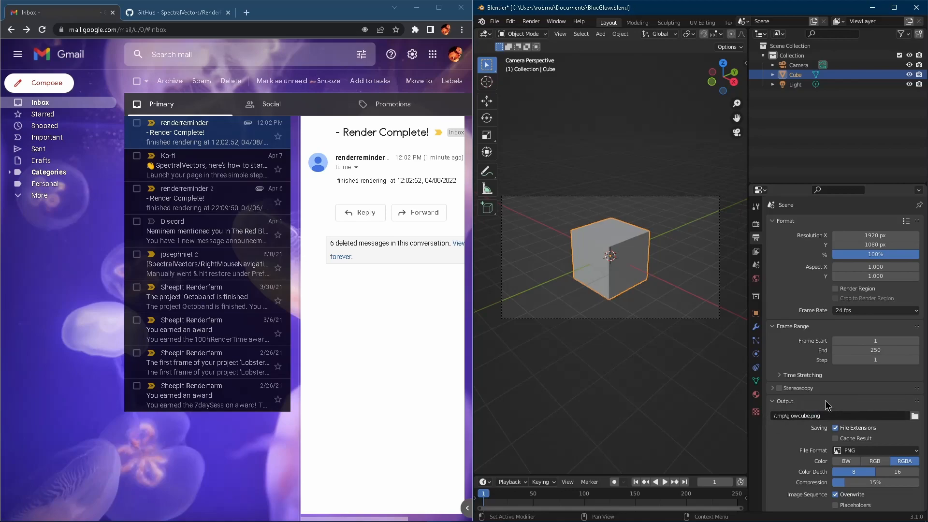
mouse_move(828, 406)
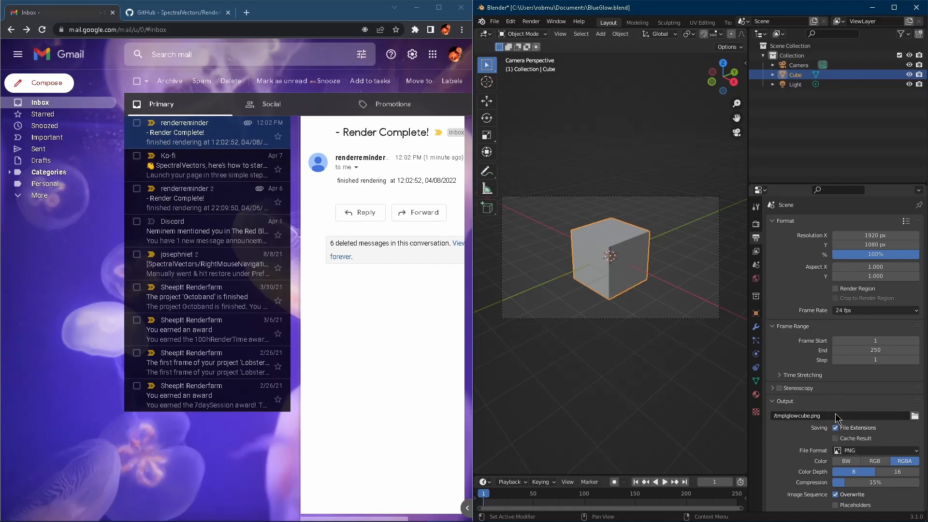
mouse_move(819, 422)
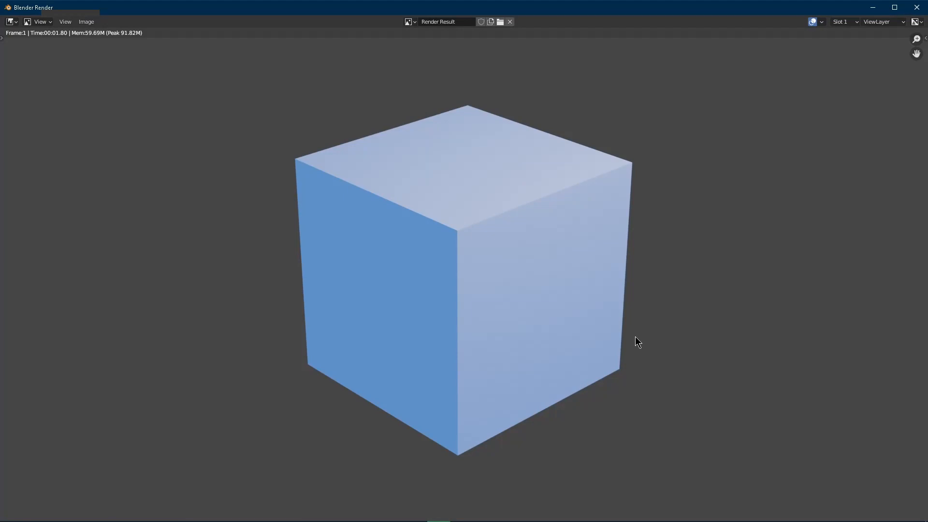
mouse_move(635, 345)
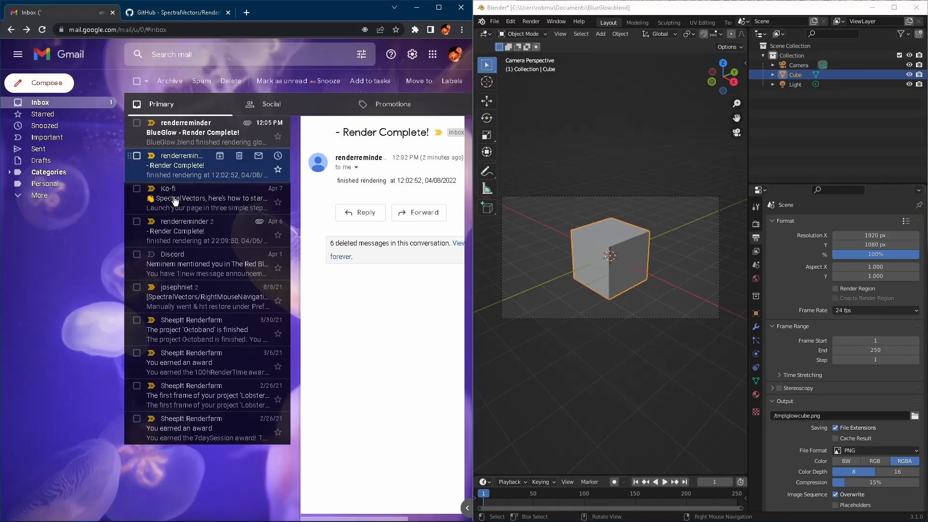
- Open the BlueGlow - Render Complete! email with the rendered blue cube attached
click(195, 132)
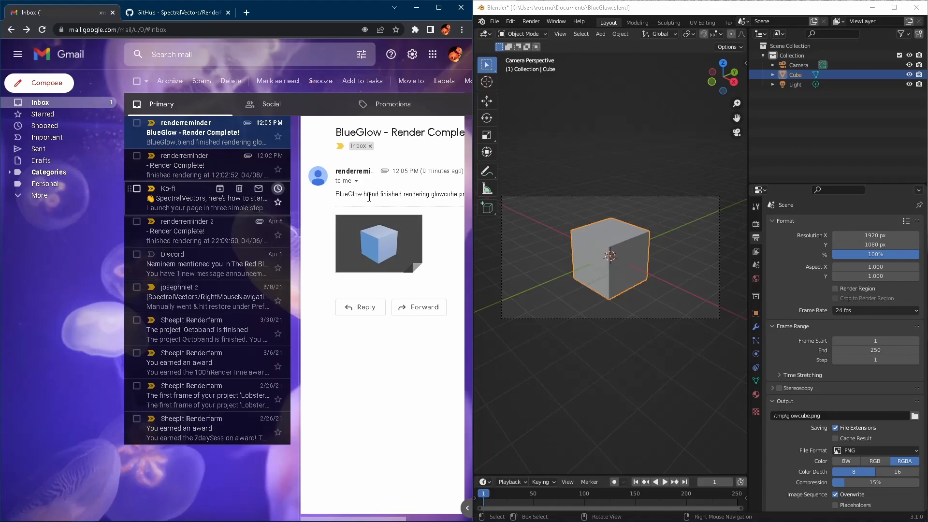
click(378, 243)
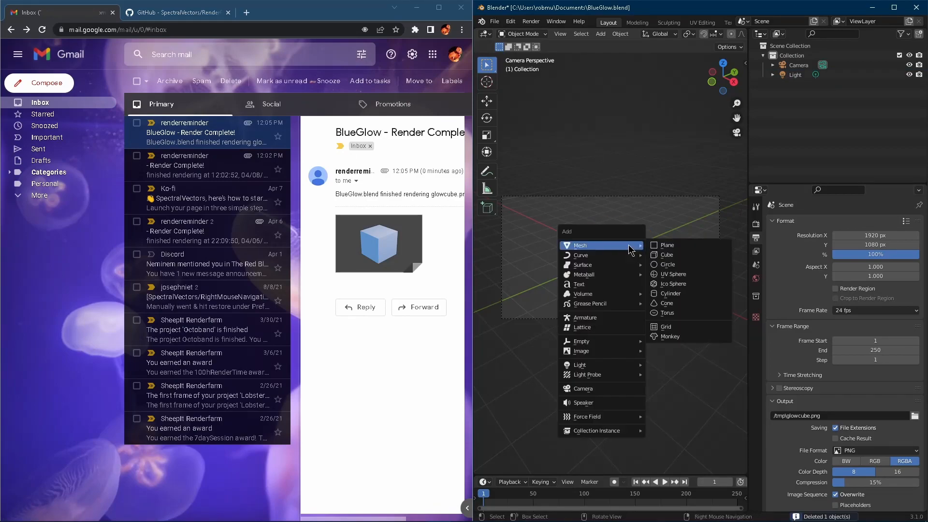
- Add a Suzanne monkey mesh, rotate it toward the camera, and select it
click(670, 336)
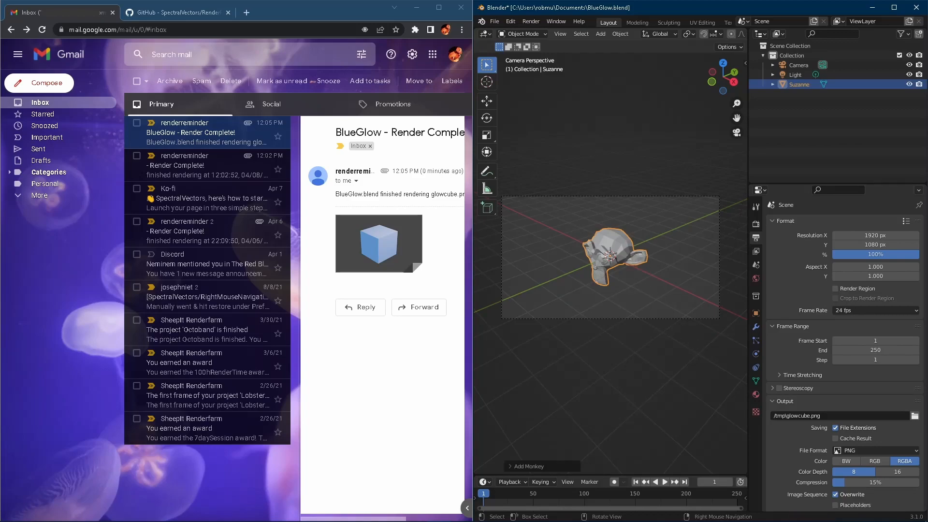
key(r)
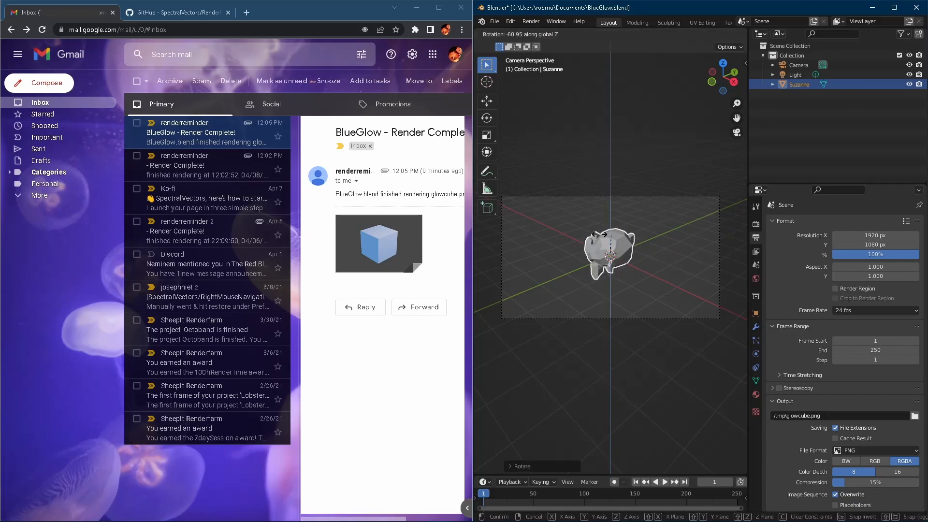
click(554, 289)
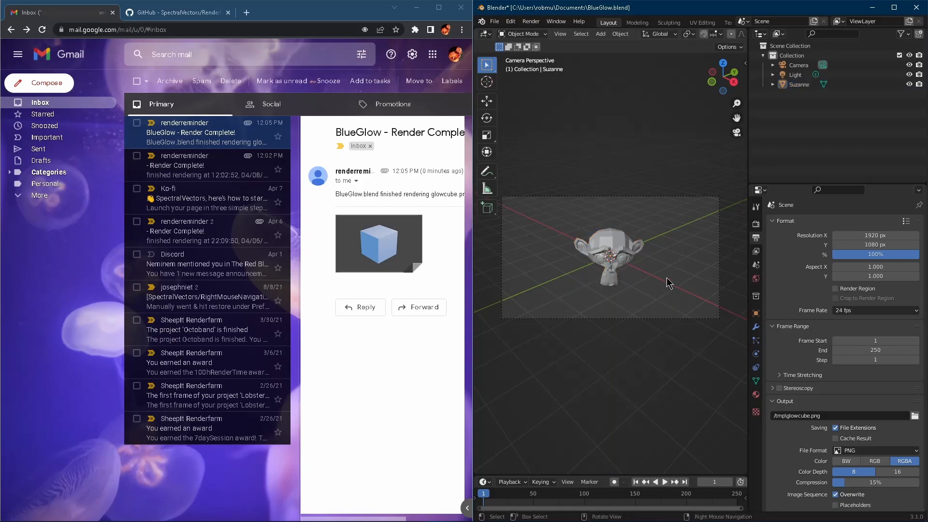
click(606, 254)
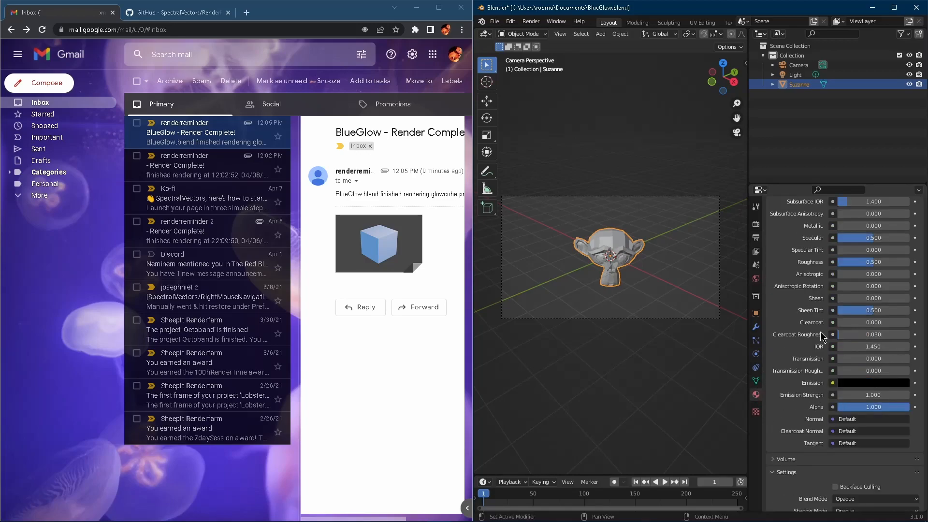
- Give Suzanne's material a red emission colour at strength 3
click(833, 237)
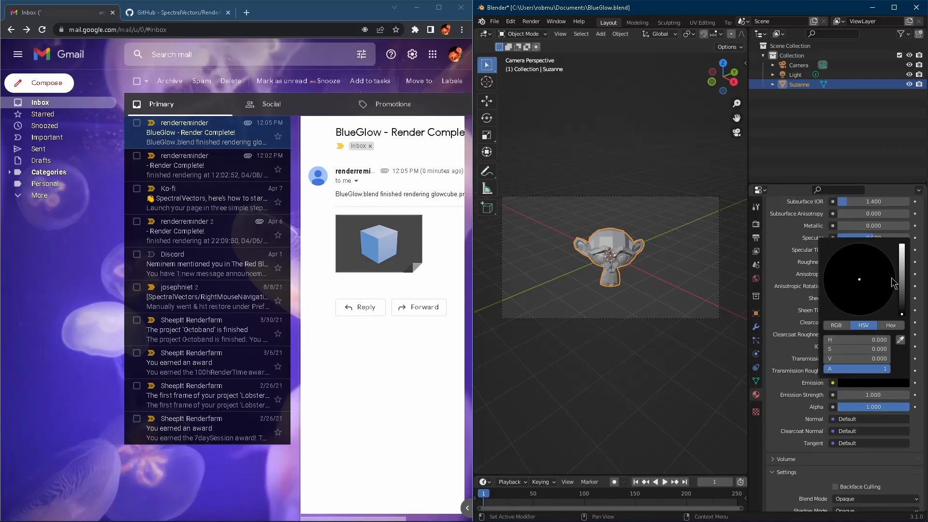
click(891, 283)
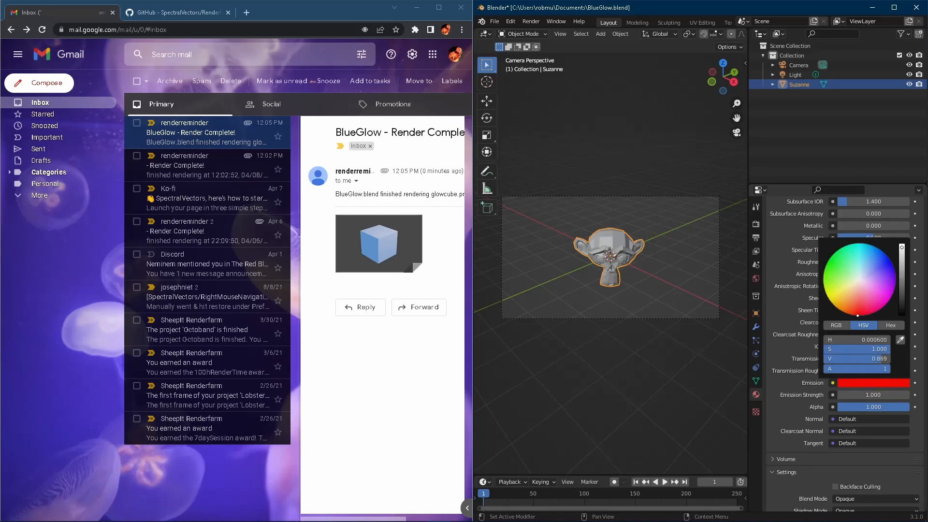
click(873, 395)
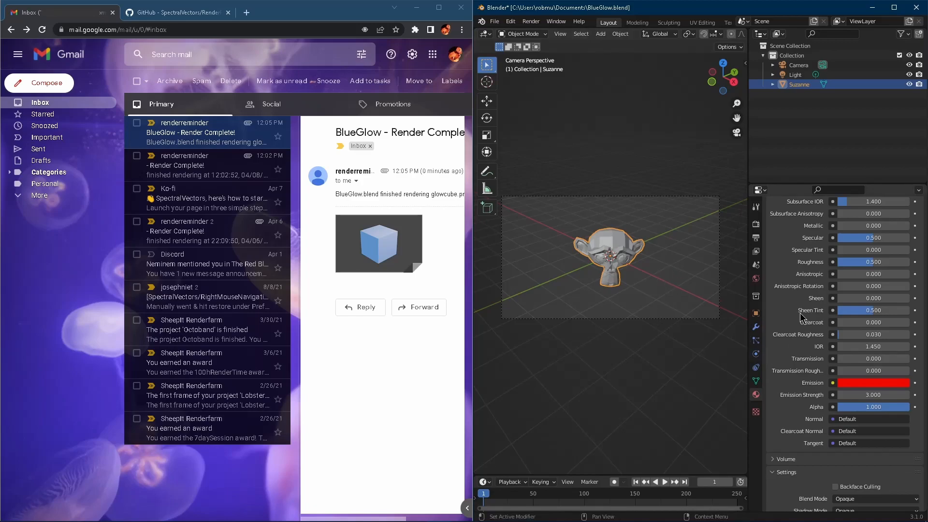
- Rename the render output file from glowcube to suzanneglows
click(756, 224)
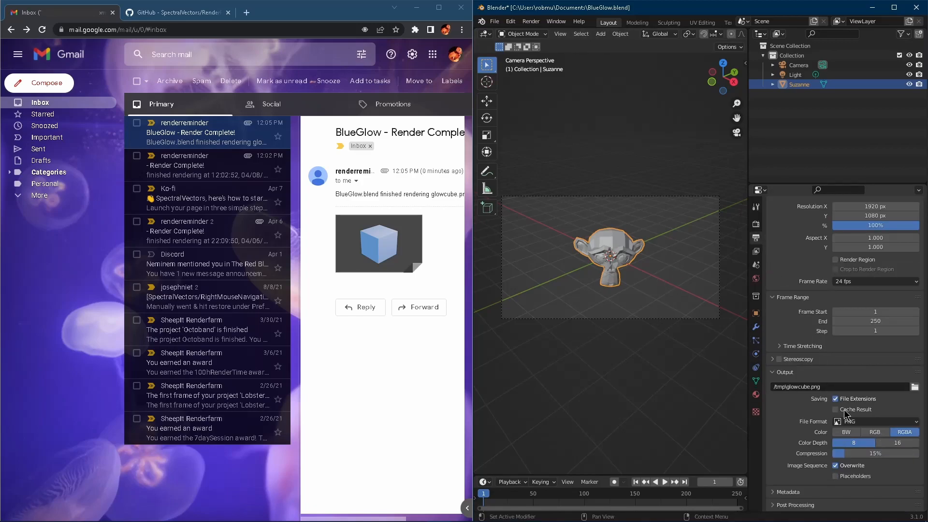
double_click(796, 387)
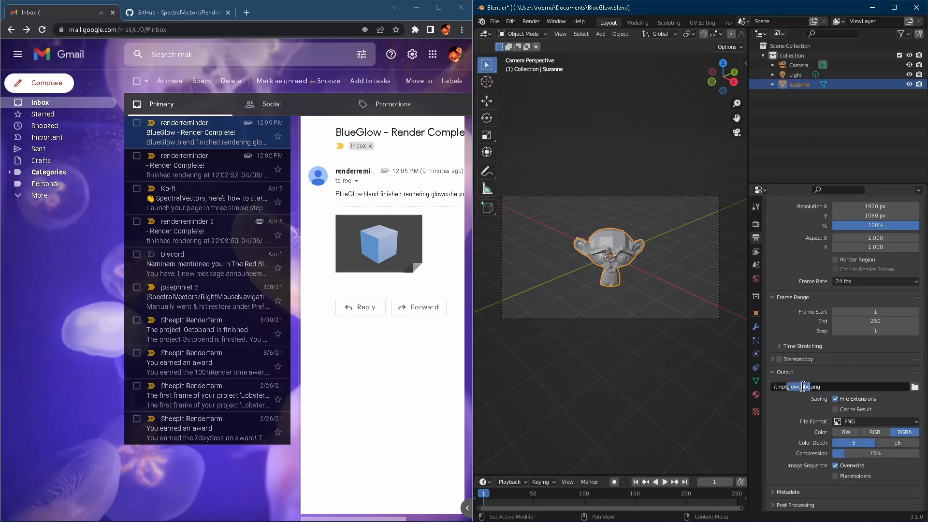
text(suzanne)
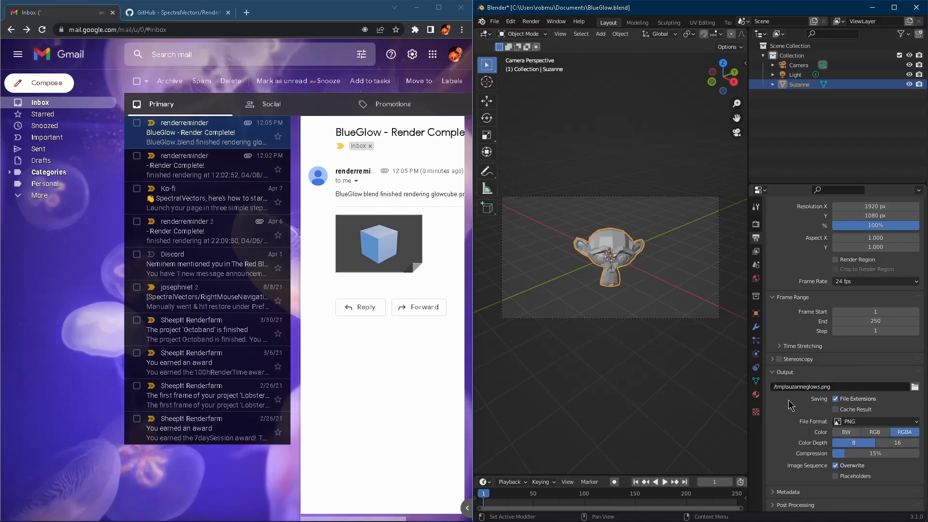
click(530, 21)
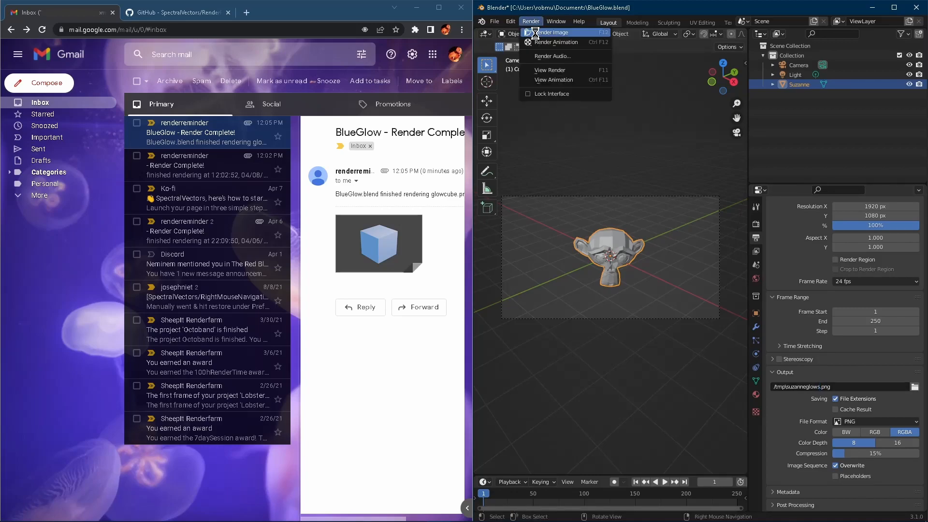
- Render Suzanne, then preview and close the suzanneglows.png attachment in Gmail
click(553, 33)
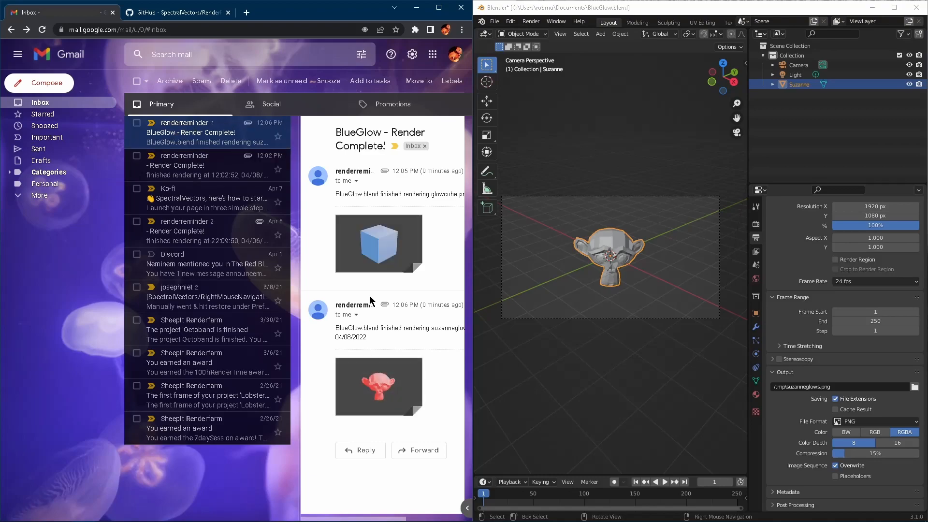
mouse_move(378, 387)
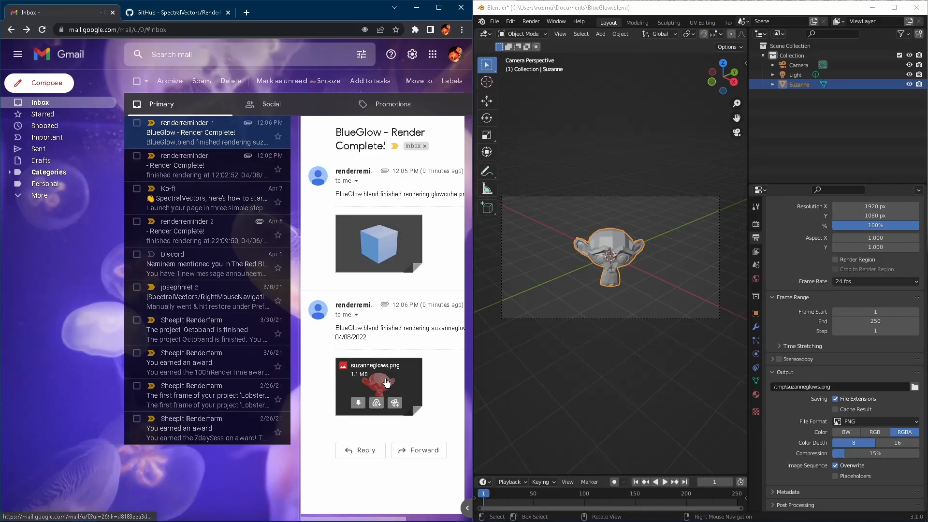
click(378, 388)
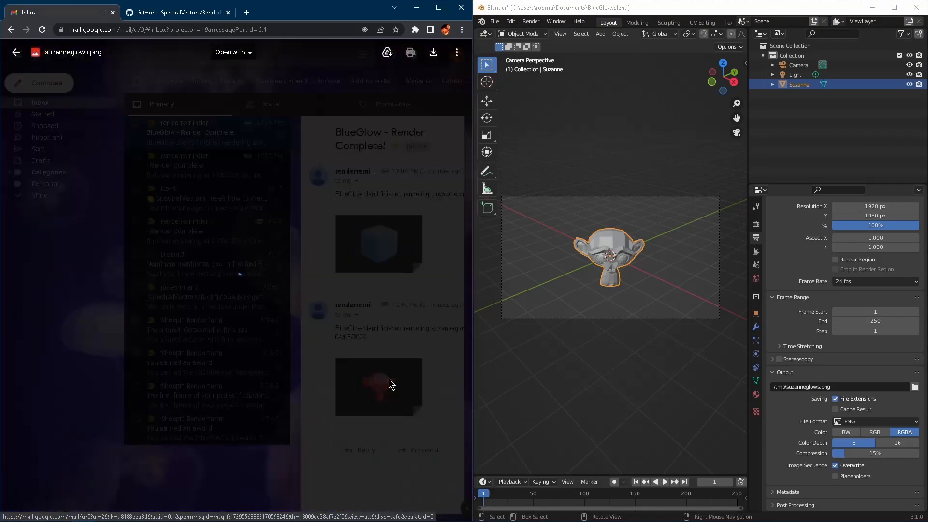
click(378, 387)
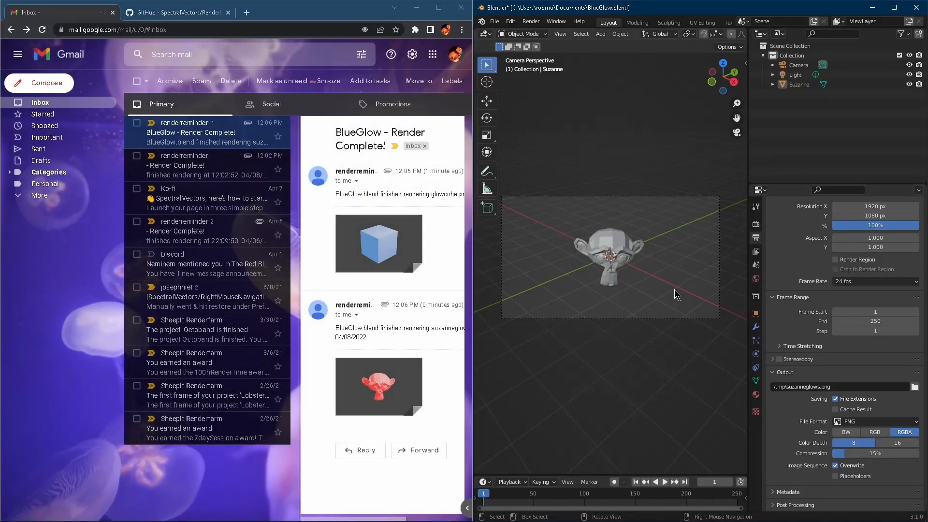
- In RenderReminder preferences, toggle Send Email Notification and Attach Render off and on
click(511, 22)
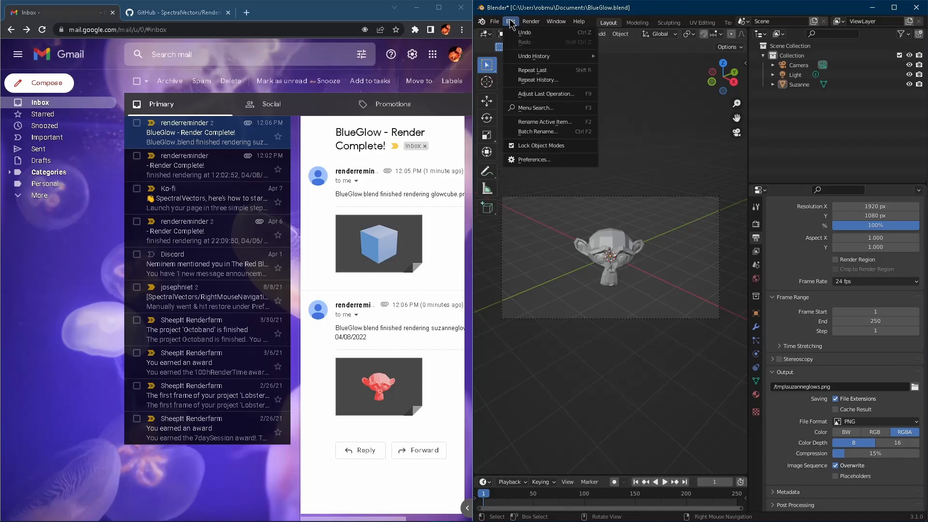
click(534, 159)
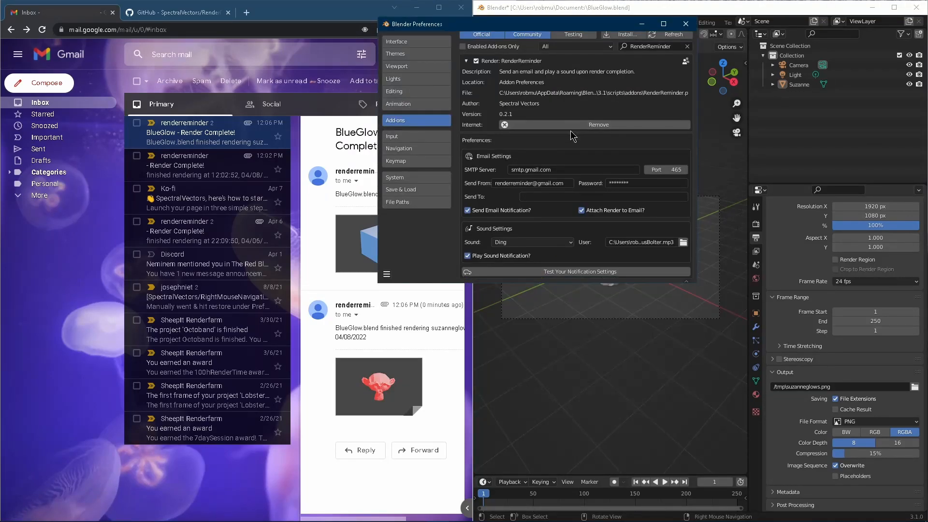
mouse_move(551, 229)
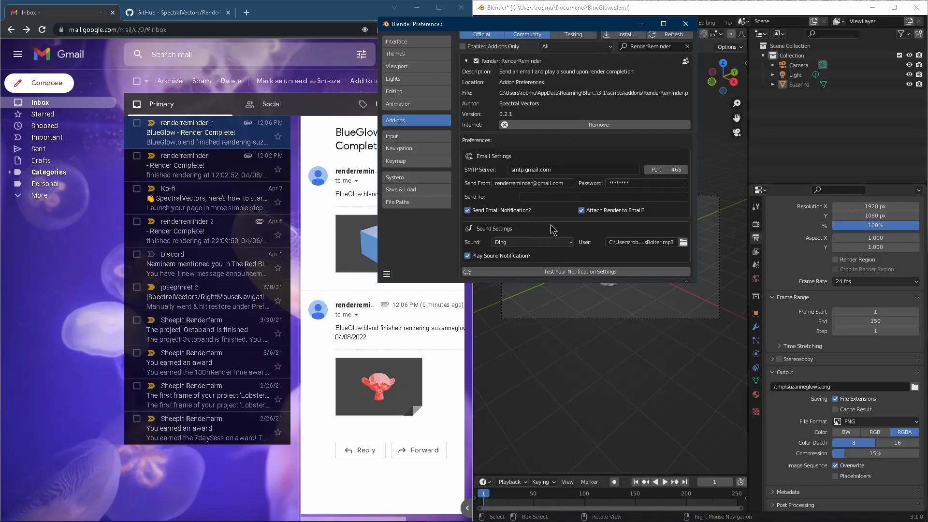
mouse_move(568, 220)
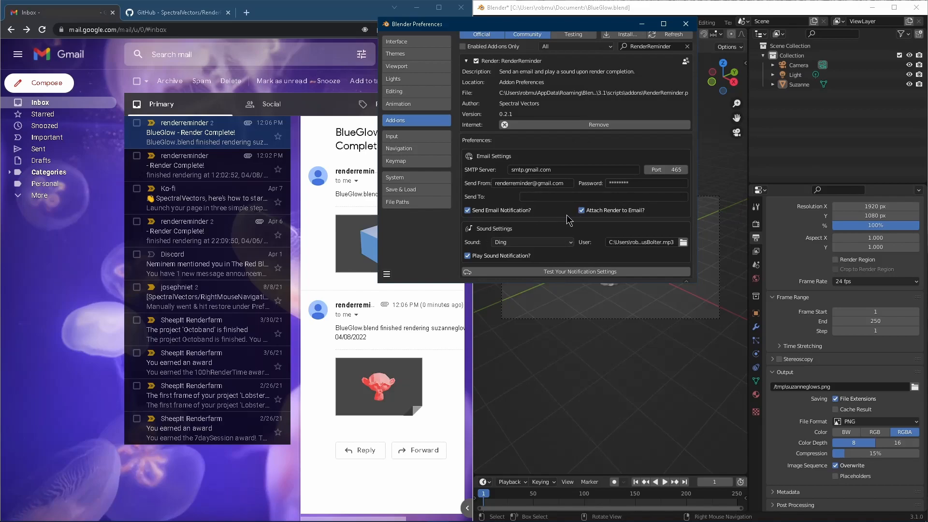
mouse_move(527, 214)
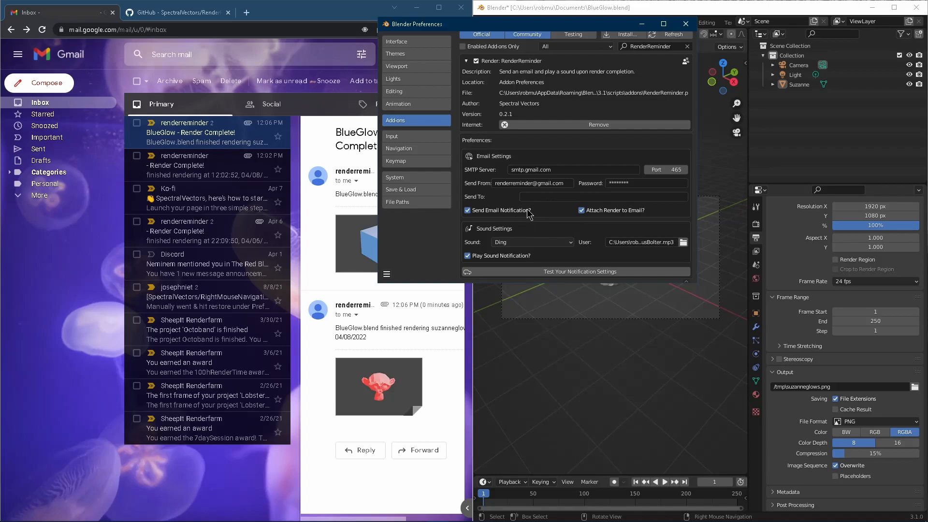
click(582, 210)
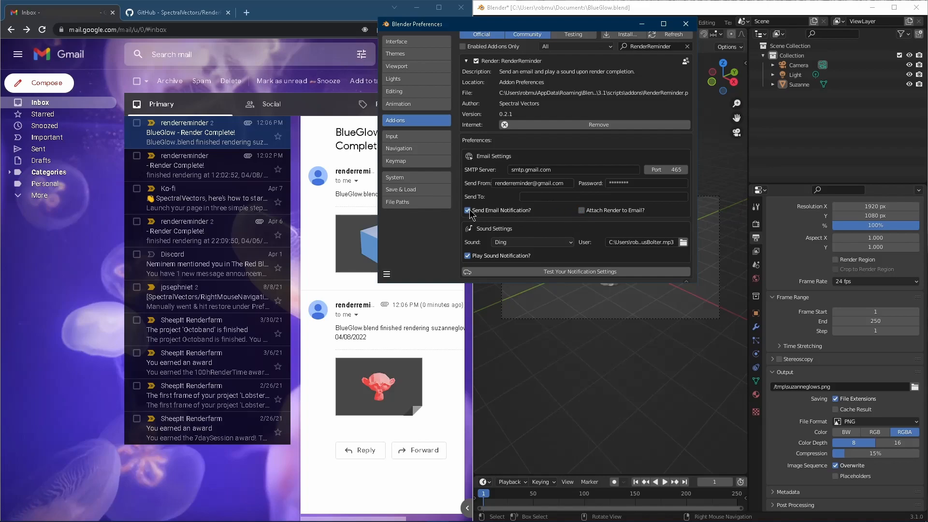
click(468, 210)
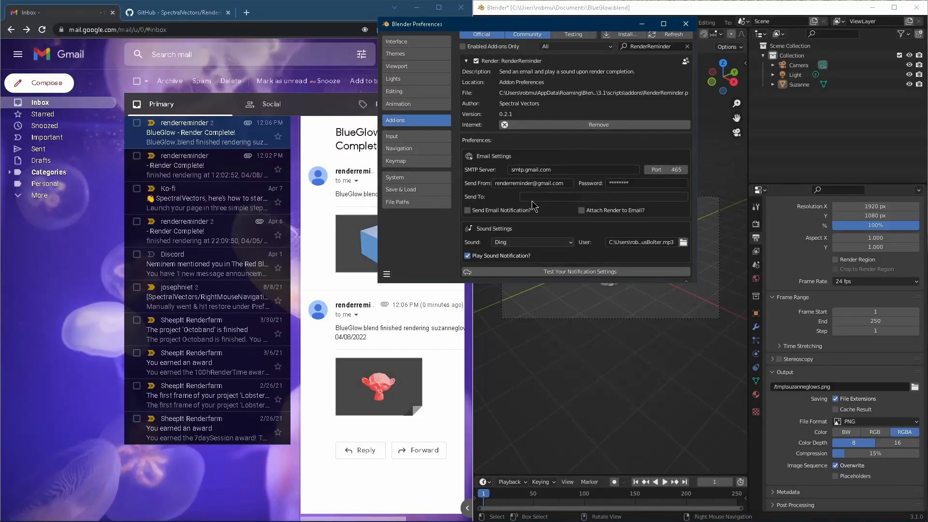
click(467, 210)
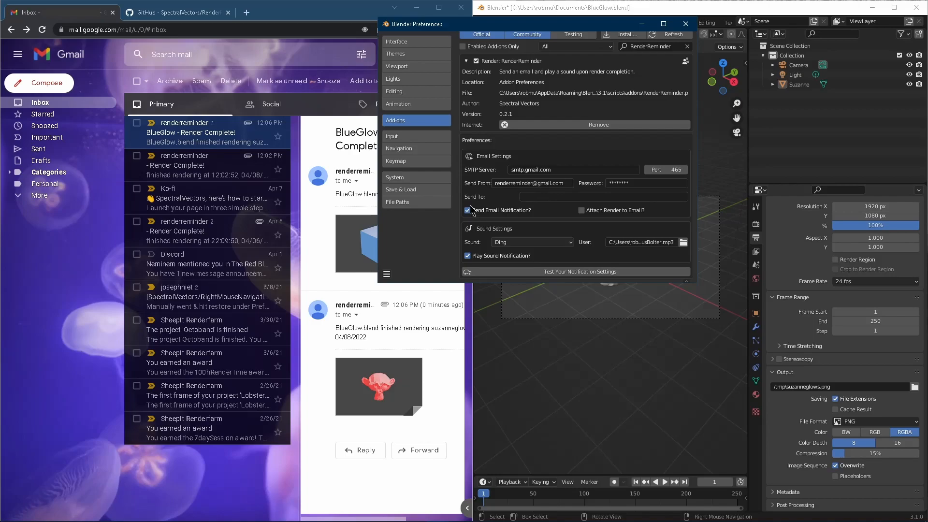
click(581, 210)
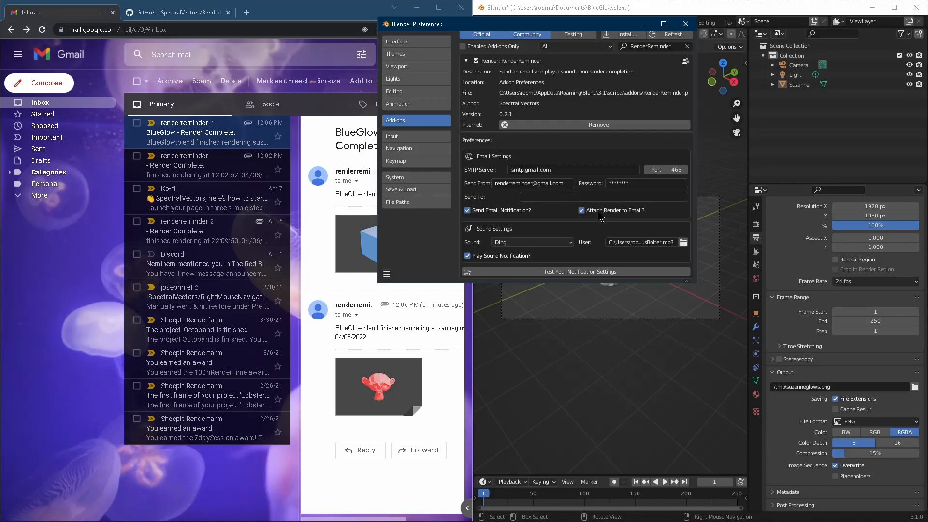
mouse_move(486, 248)
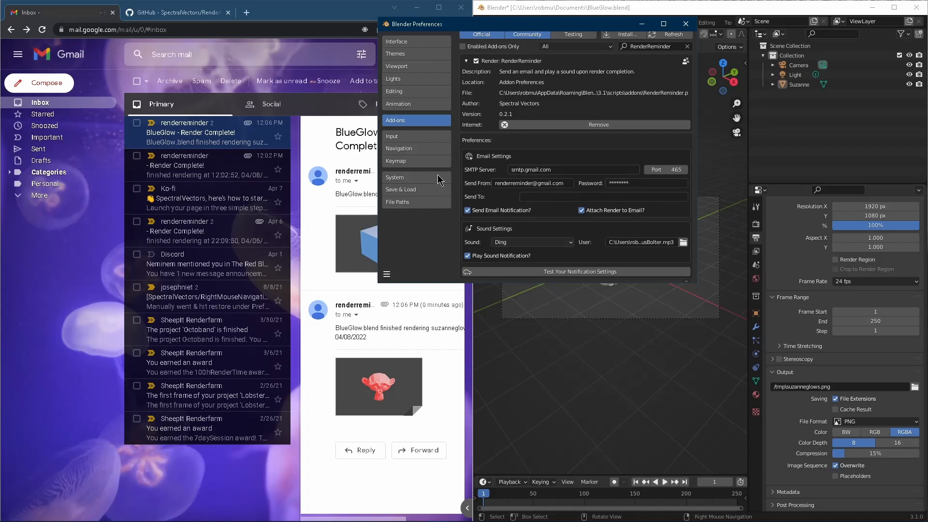
mouse_move(502, 231)
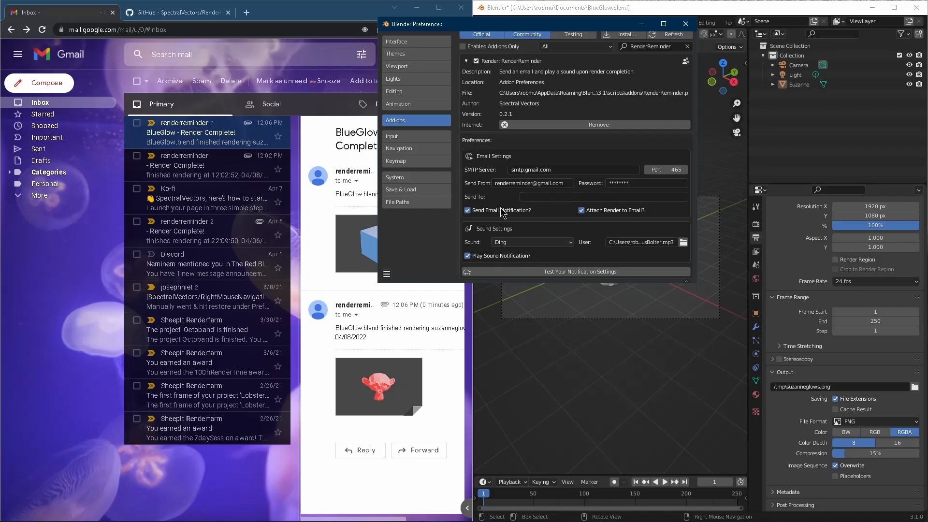
mouse_move(554, 208)
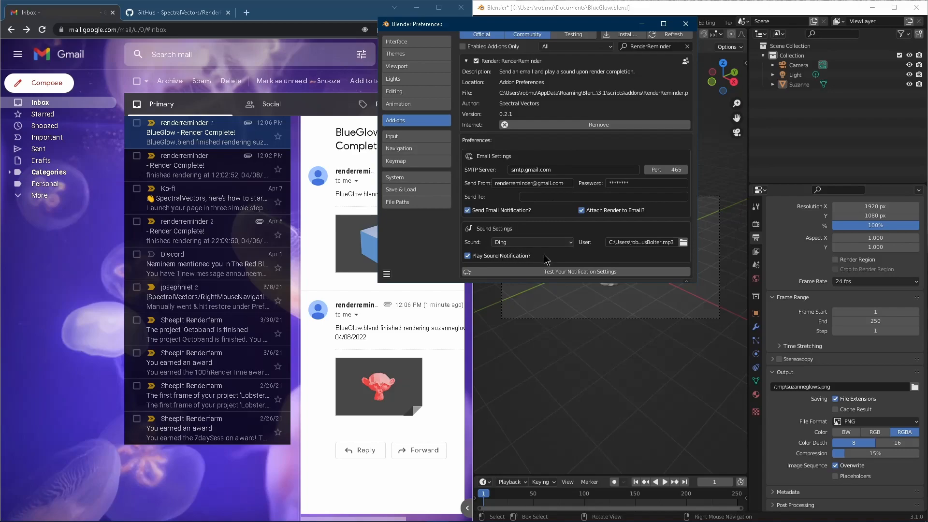
mouse_move(543, 261)
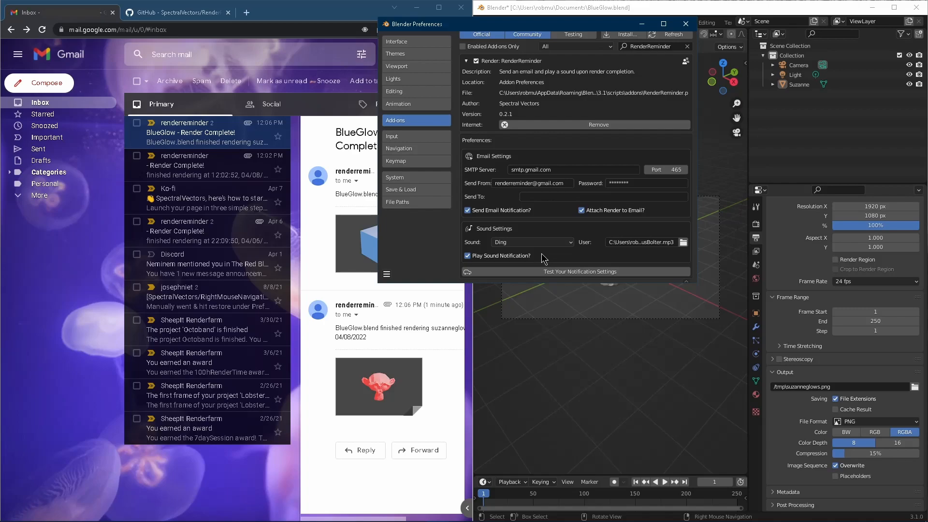
mouse_move(561, 238)
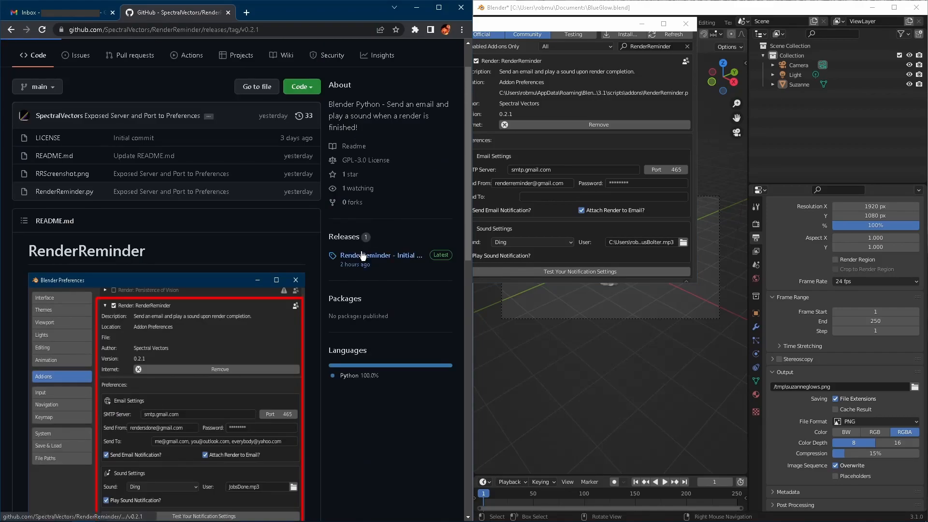
- Open the RenderReminder Initial Release notes from the repository's Releases section
click(381, 255)
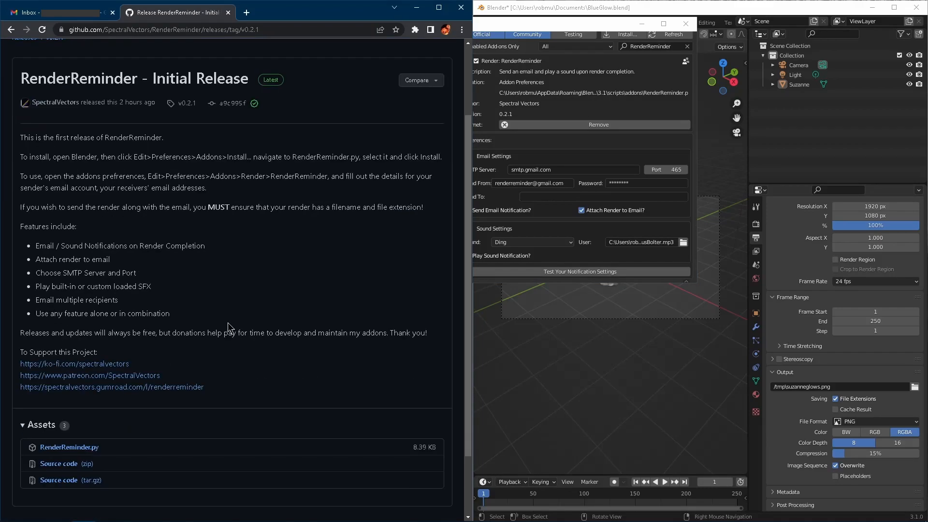
mouse_move(90, 375)
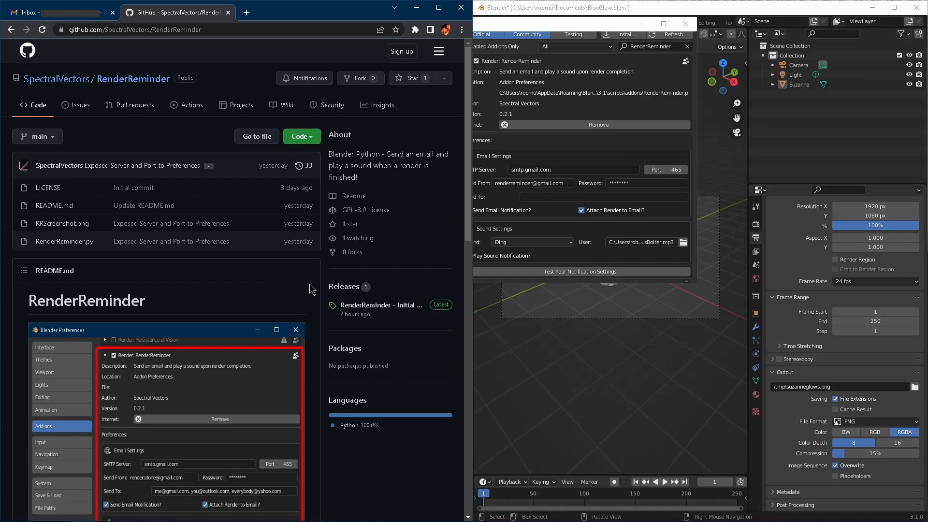
mouse_move(382, 307)
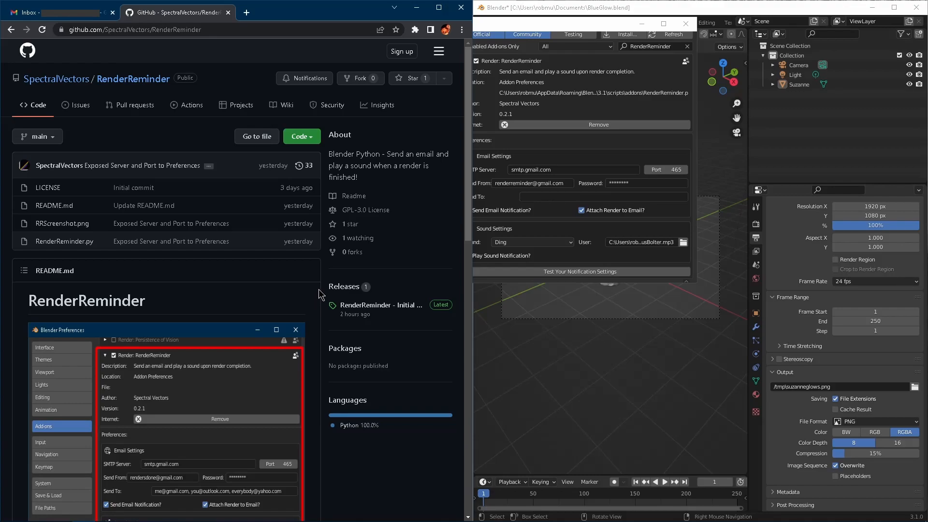
mouse_move(320, 293)
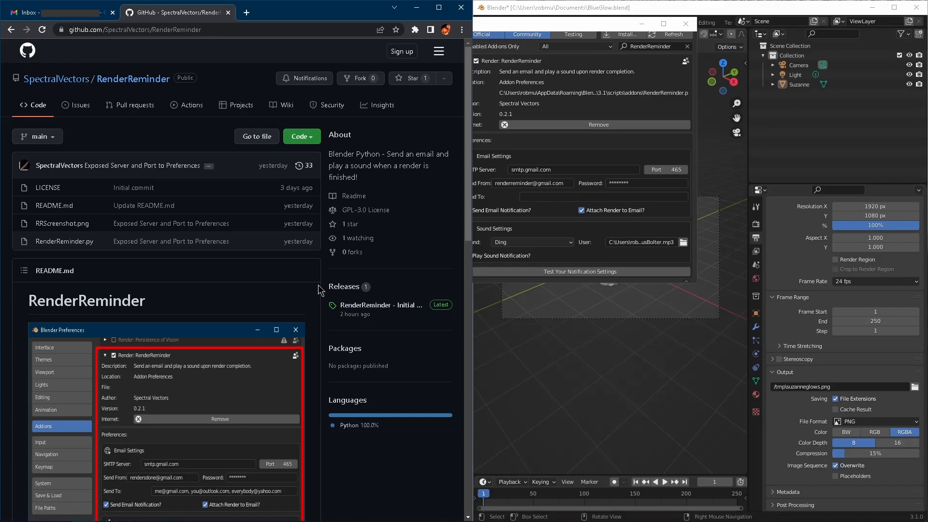